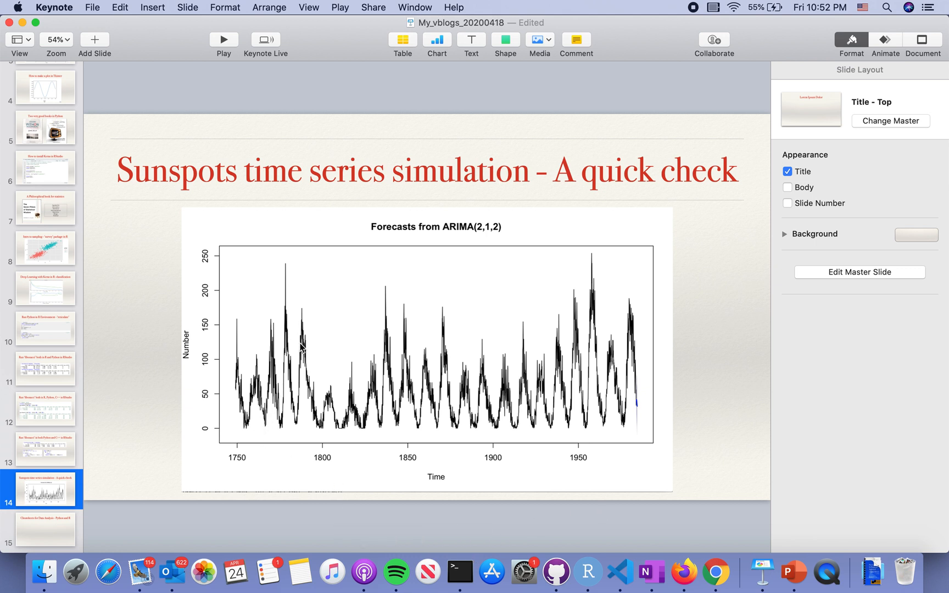
mouse_move(515, 401)
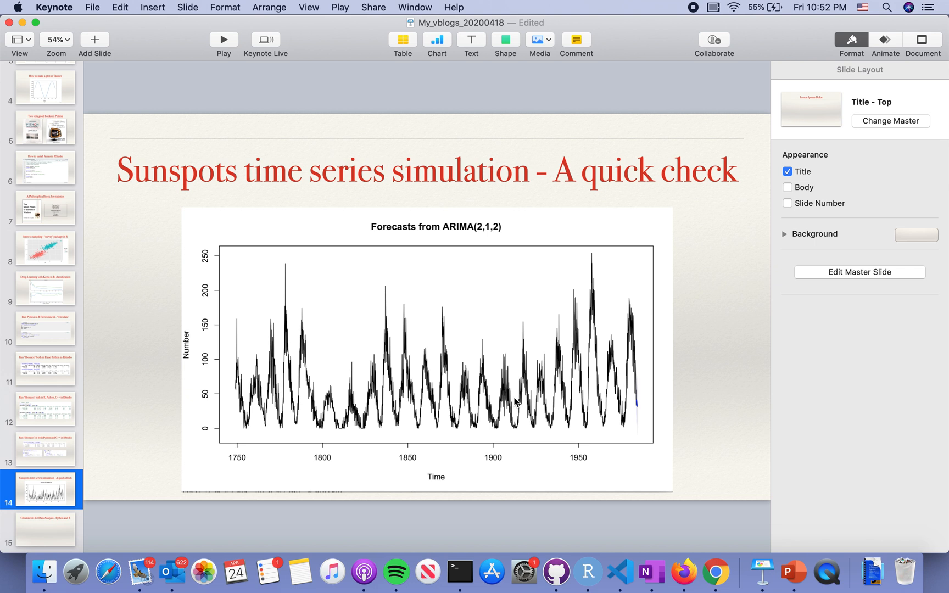
mouse_move(585, 571)
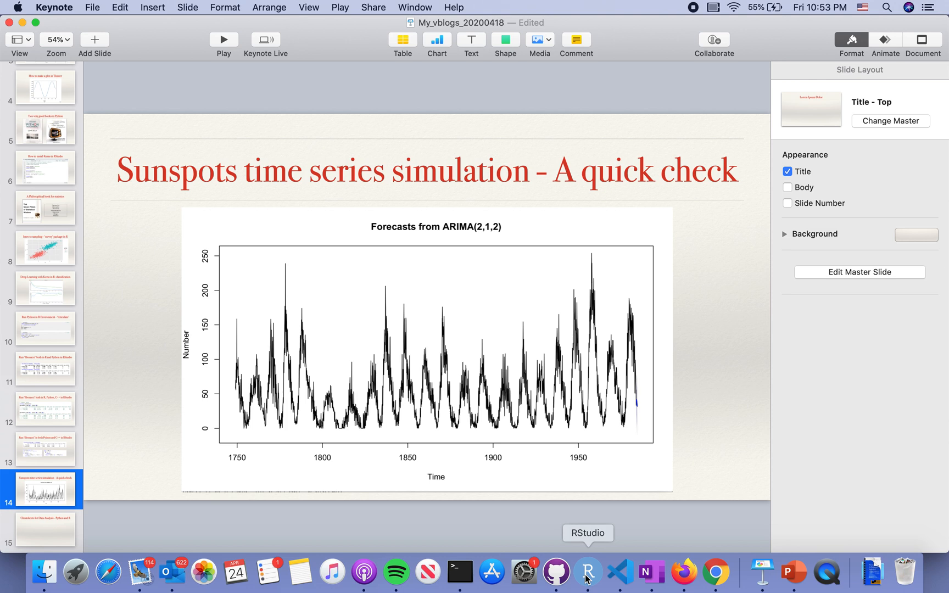
Run library(forecast) and plot(sunspots) from the sunspots ARIMA script.
click(586, 570)
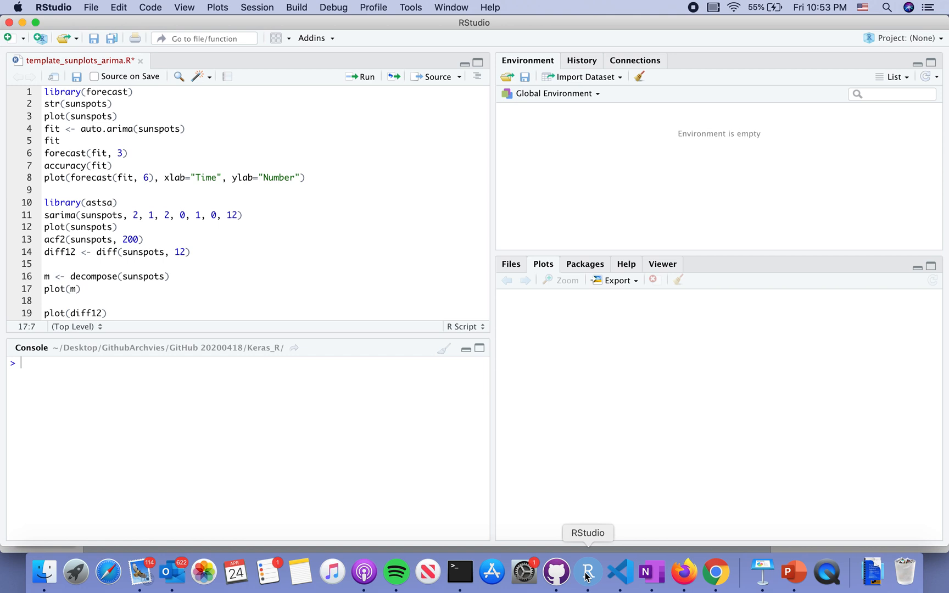
mouse_move(191, 96)
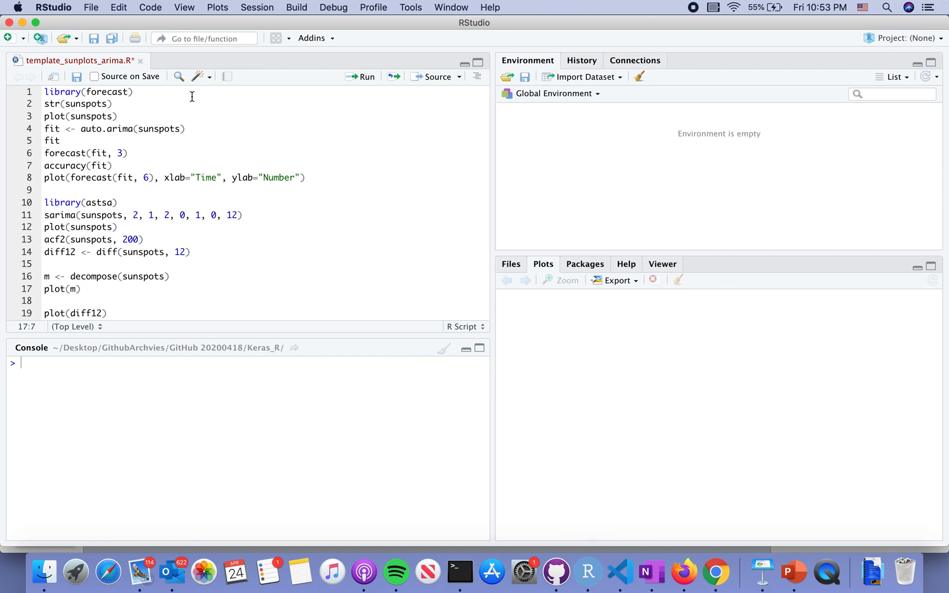
click(137, 92)
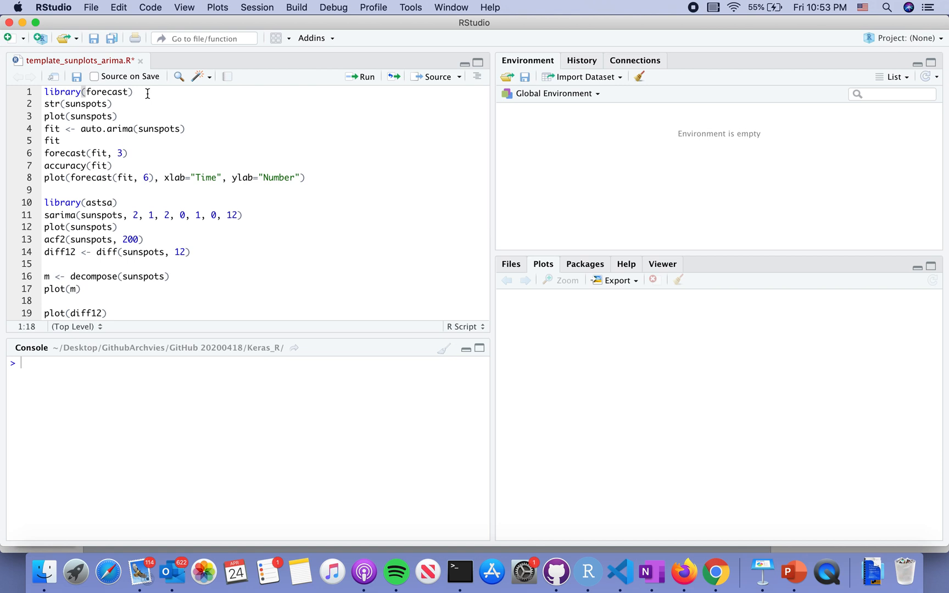
mouse_move(364, 79)
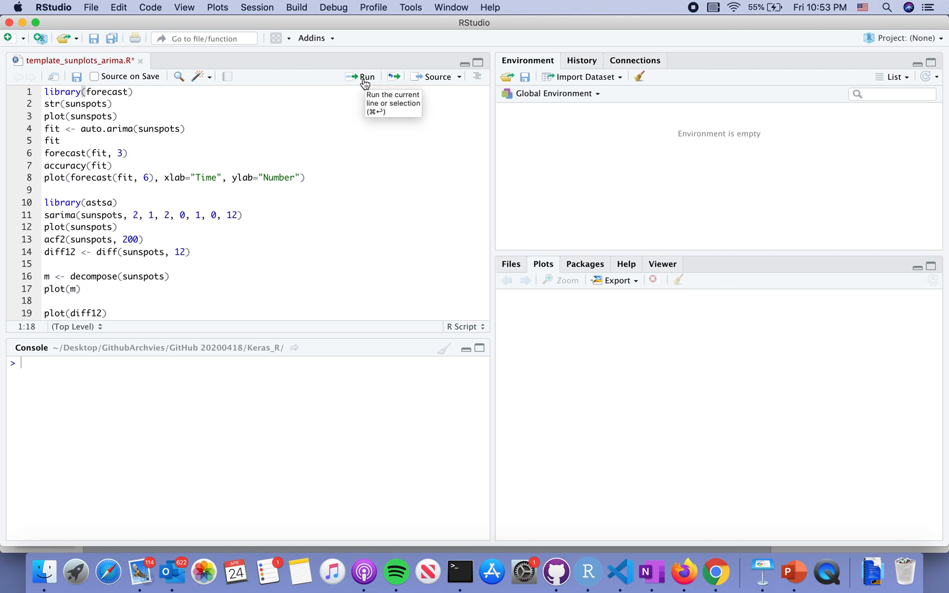
click(362, 77)
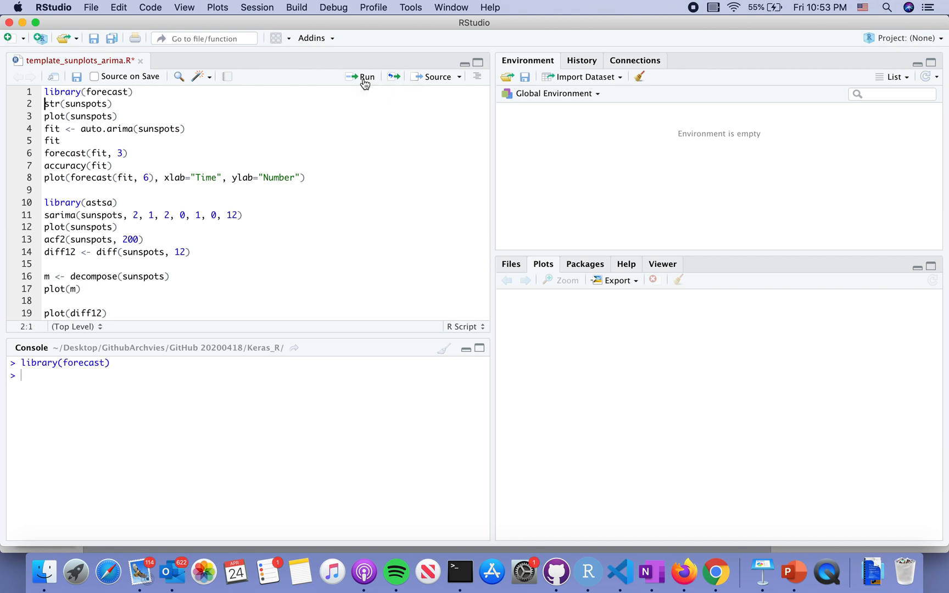
mouse_move(144, 120)
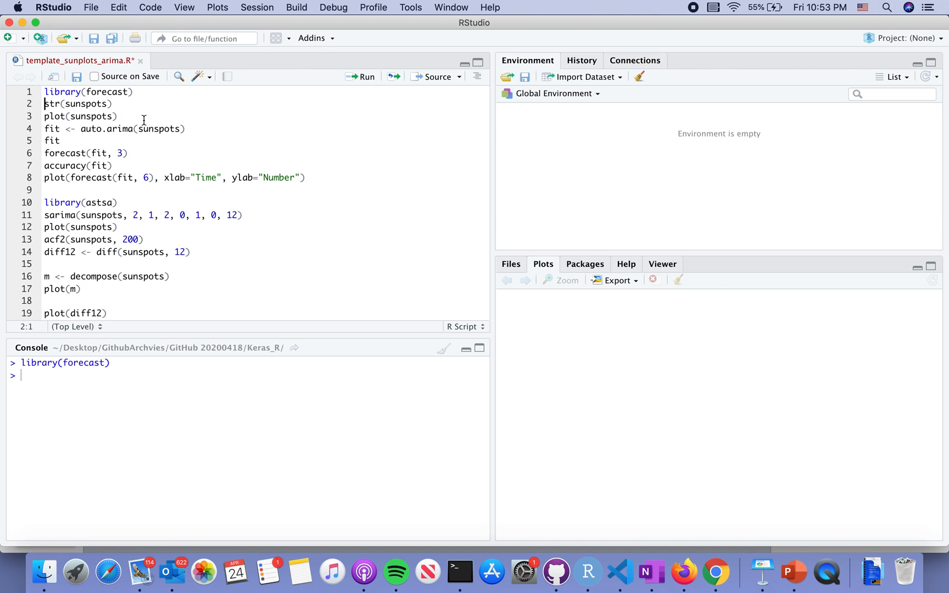
click(362, 77)
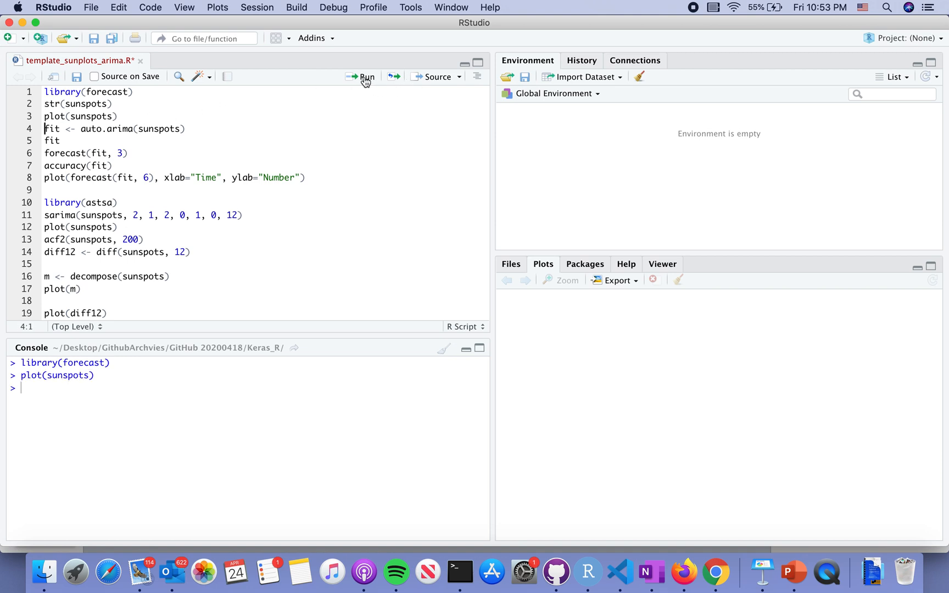
View the 1750–1980s sunspots plot enlarged in Plot Zoom, then close it.
click(361, 77)
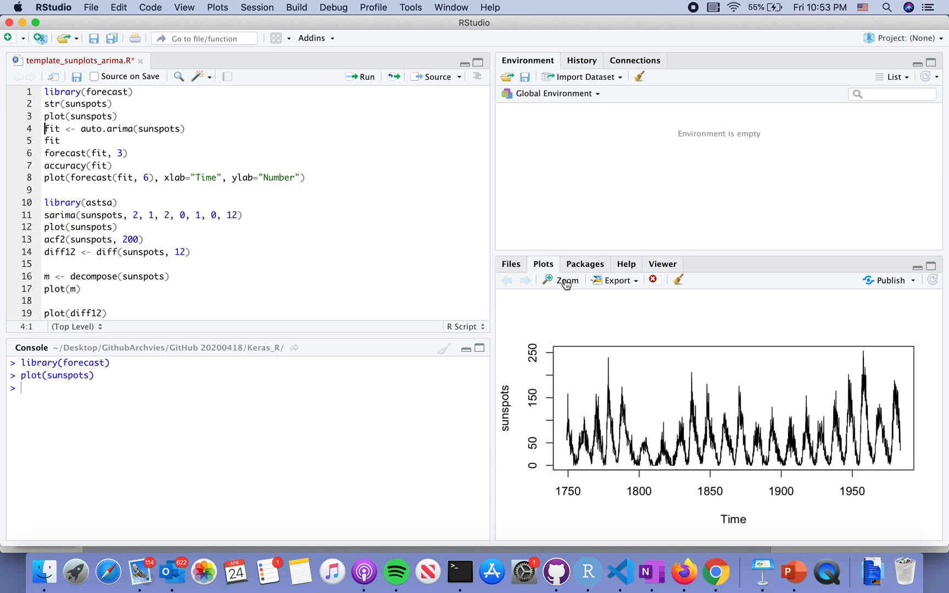
click(562, 280)
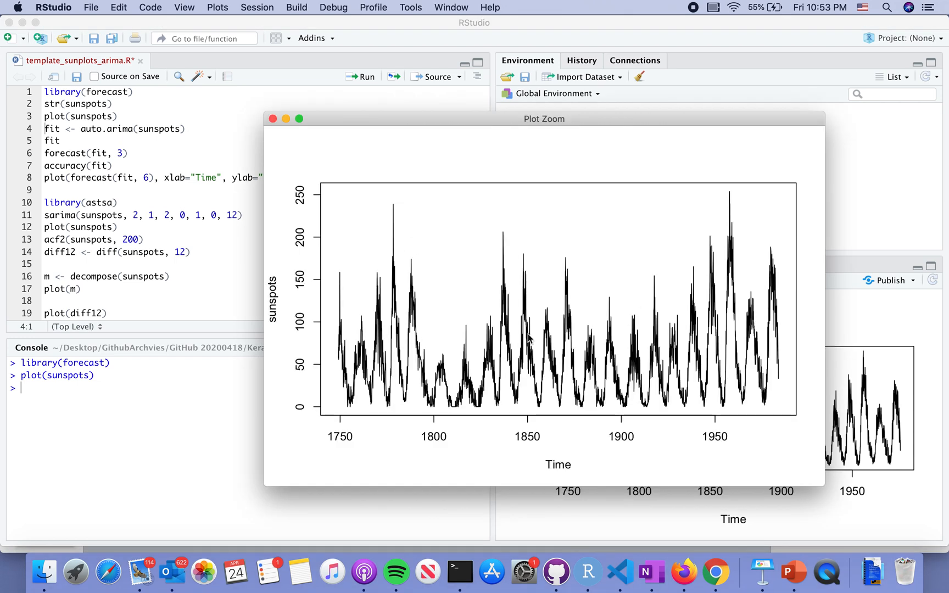
mouse_move(354, 248)
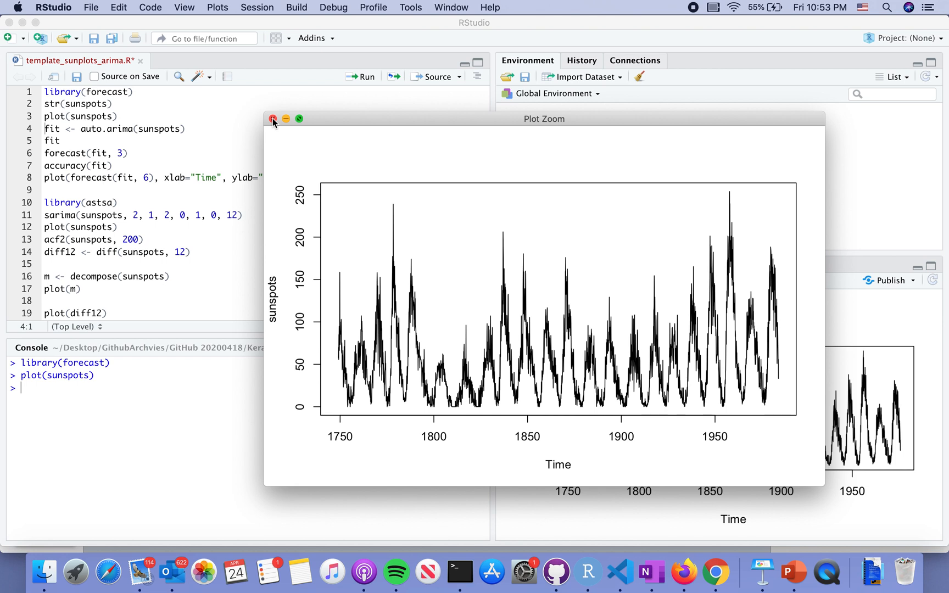
click(272, 119)
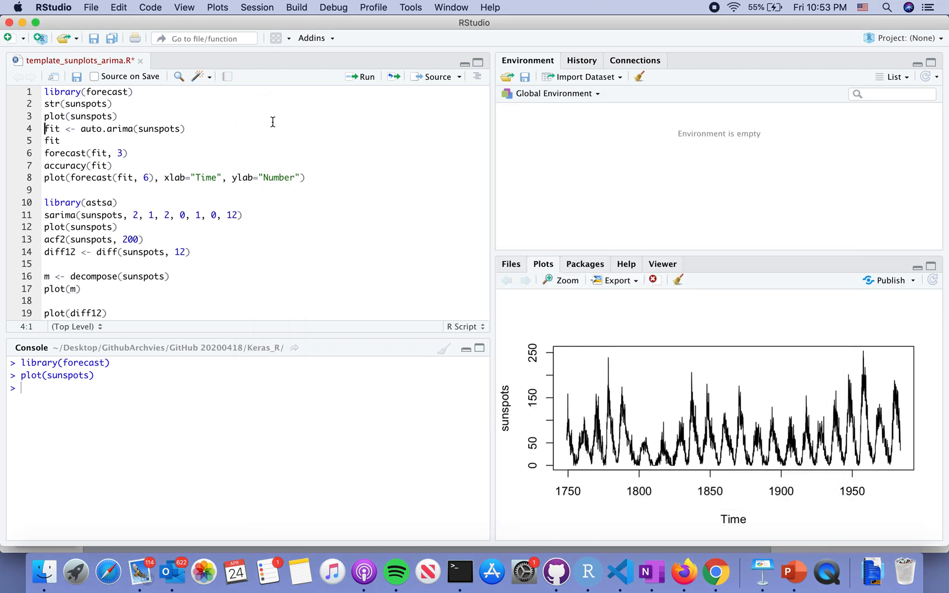
mouse_move(356, 121)
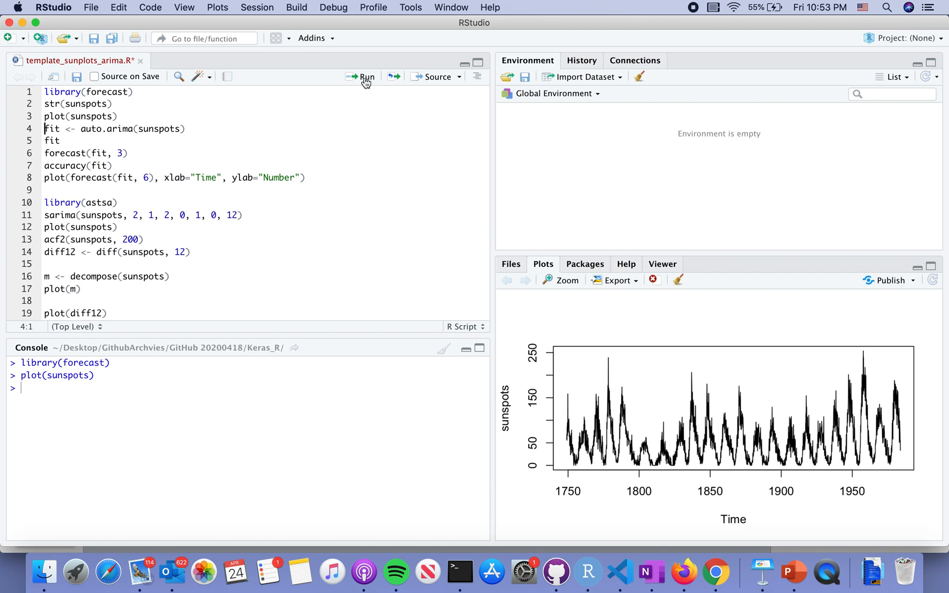
Run fit <- auto.arima(sunspots) and print fit, showing ARIMA(2,1,2) with AIC.
click(365, 77)
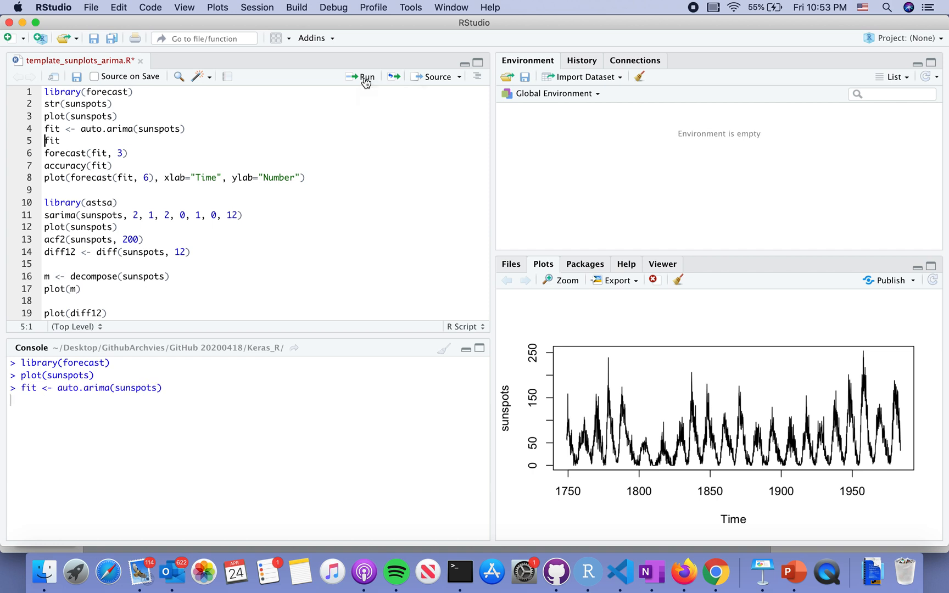
click(363, 77)
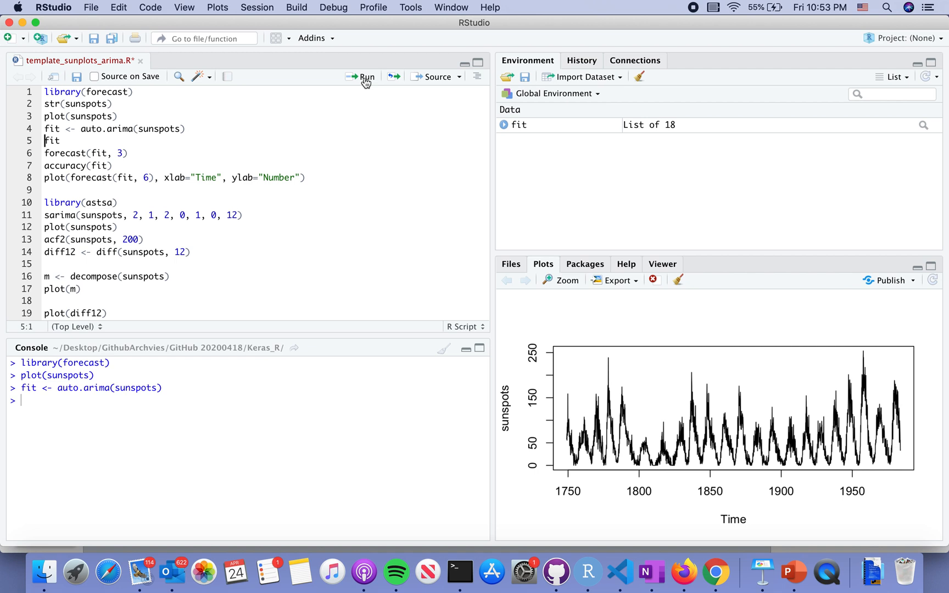
click(361, 76)
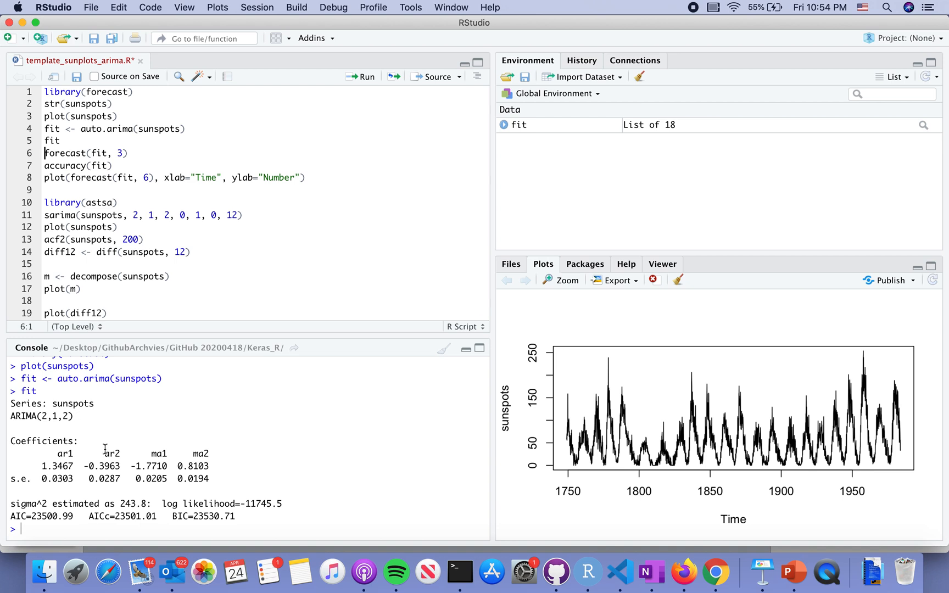
click(119, 202)
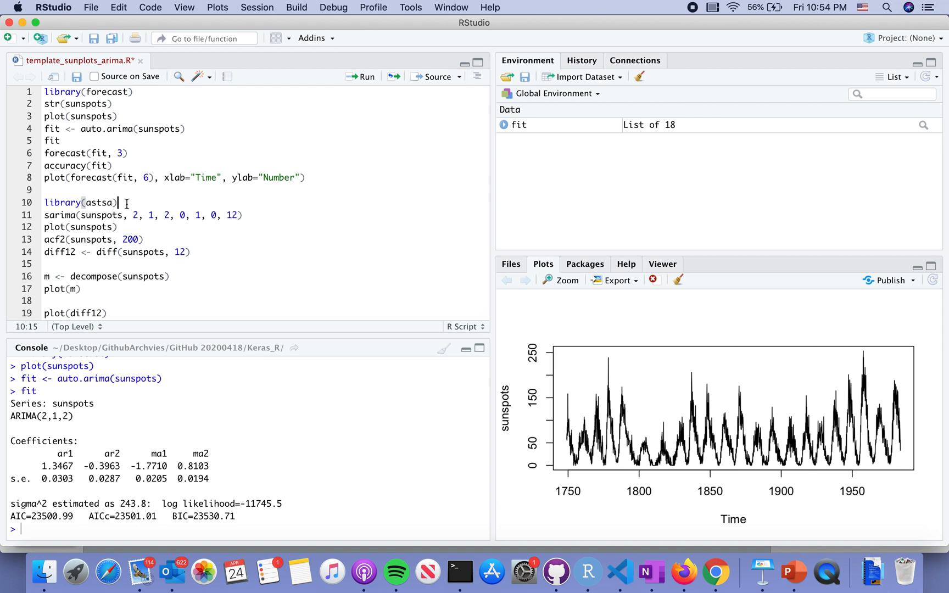
Run the library(astsa) line in the script.
click(148, 177)
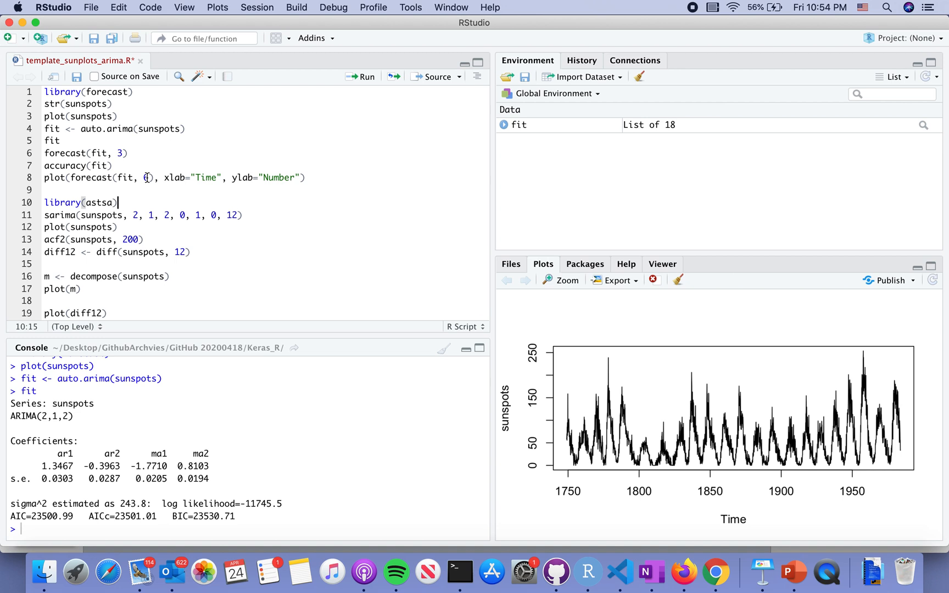
scroll(down, 3)
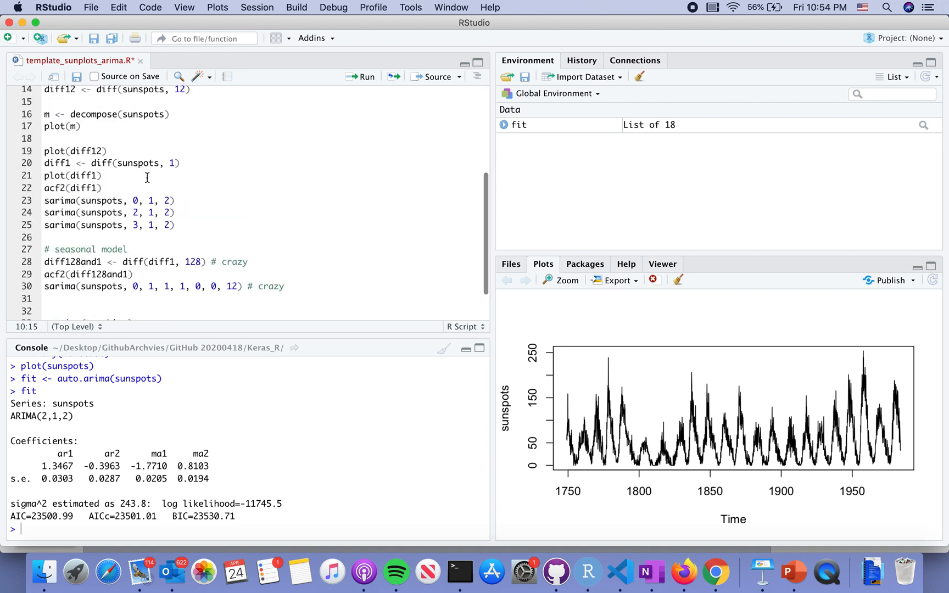
scroll(up, 3)
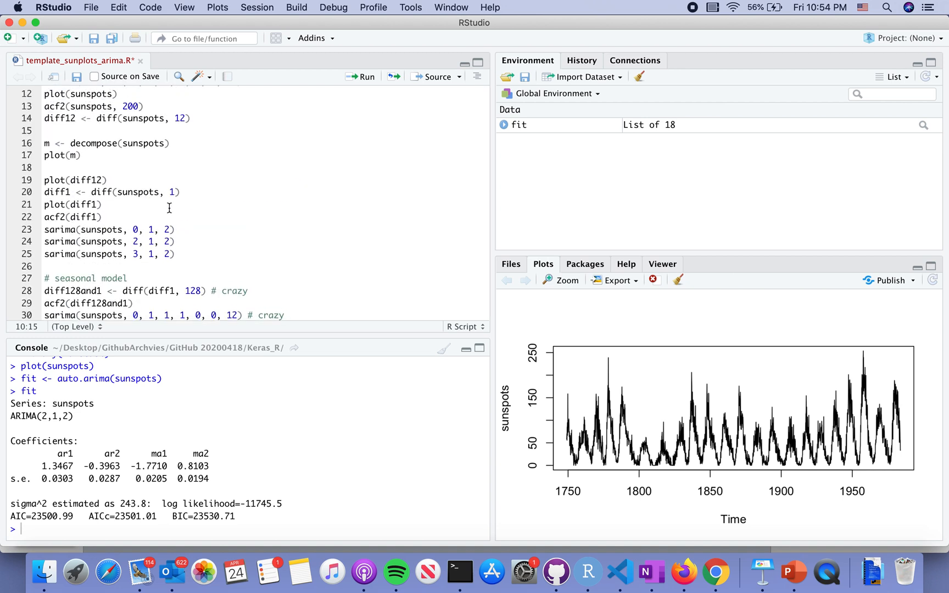
scroll(up, 3)
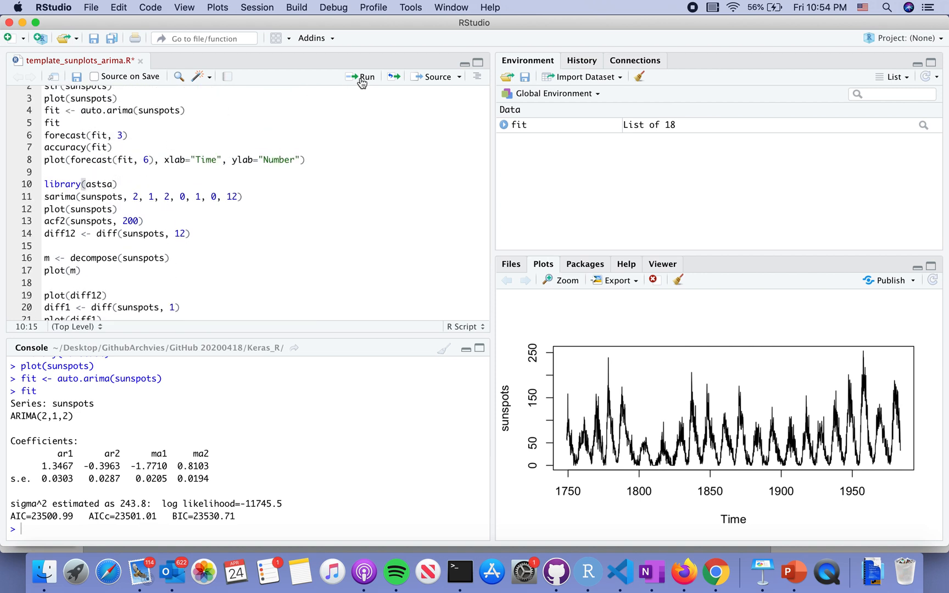
click(361, 77)
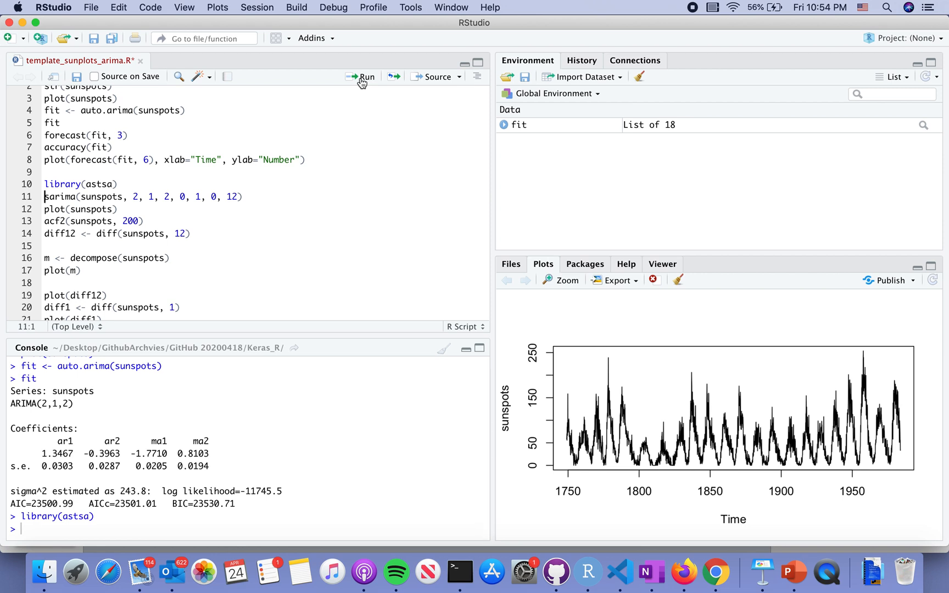
Review the script while sarima(2,1,2) diagnostics and AIC/AICc/BIC values appear.
scroll(down, 3)
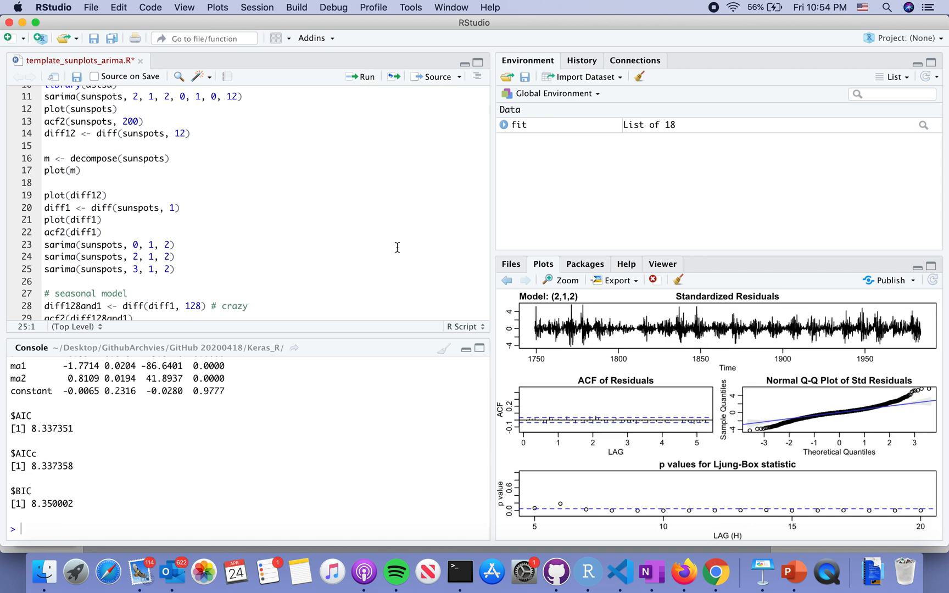
mouse_move(630, 514)
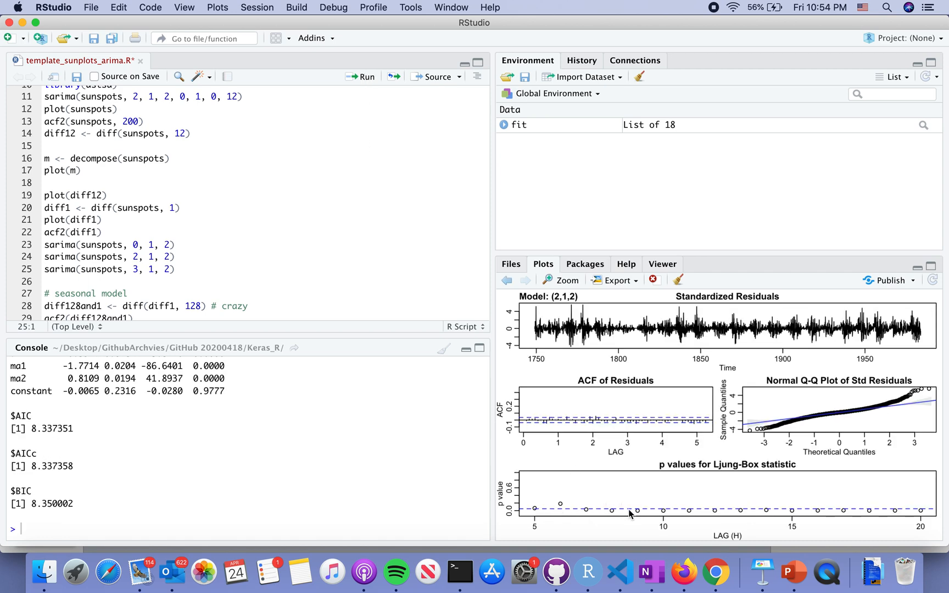
mouse_move(919, 511)
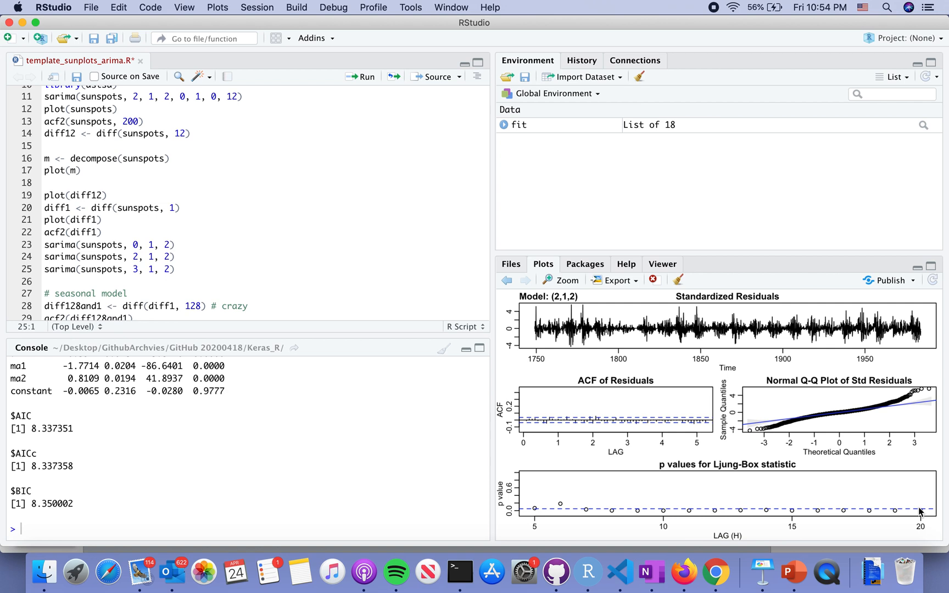
mouse_move(538, 514)
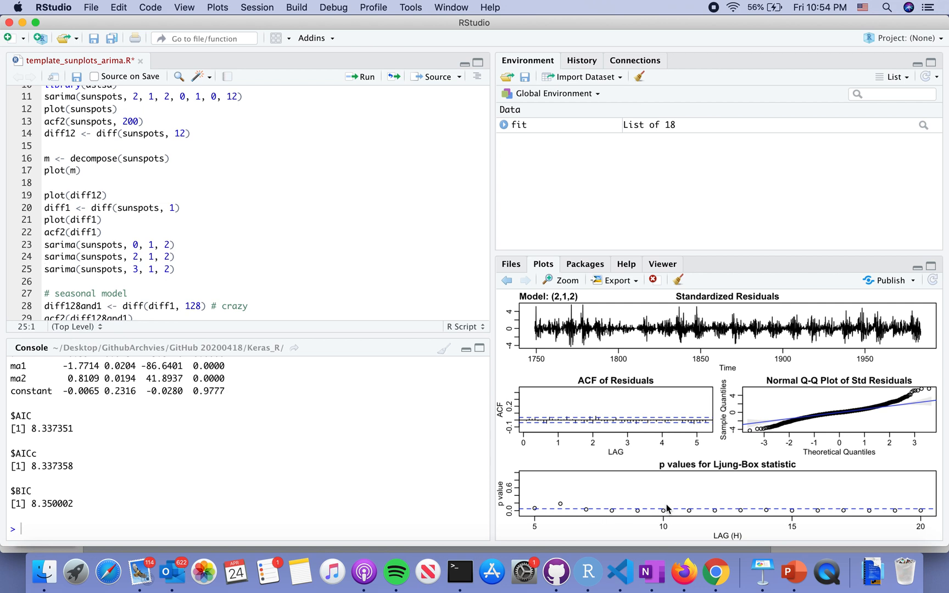
mouse_move(793, 511)
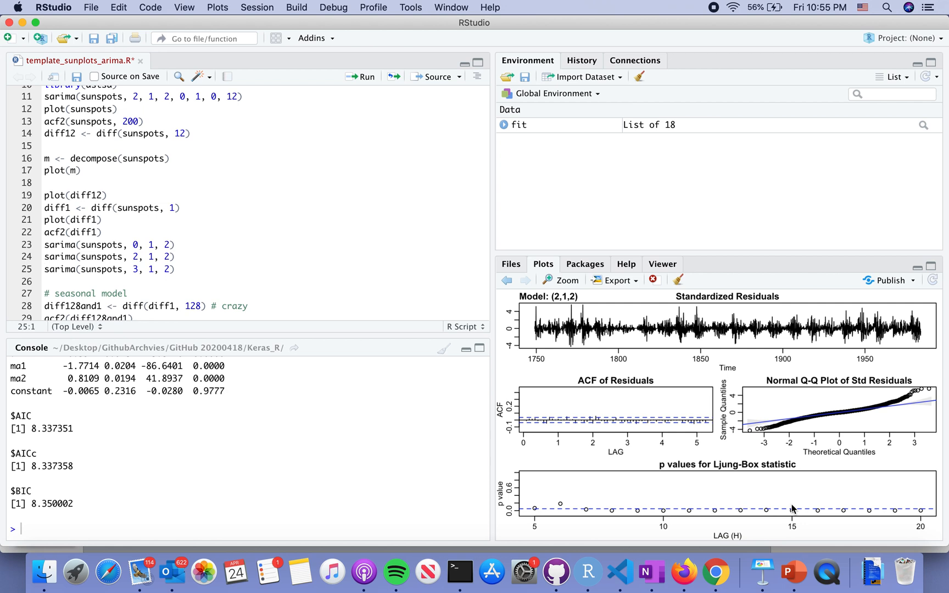
mouse_move(467, 283)
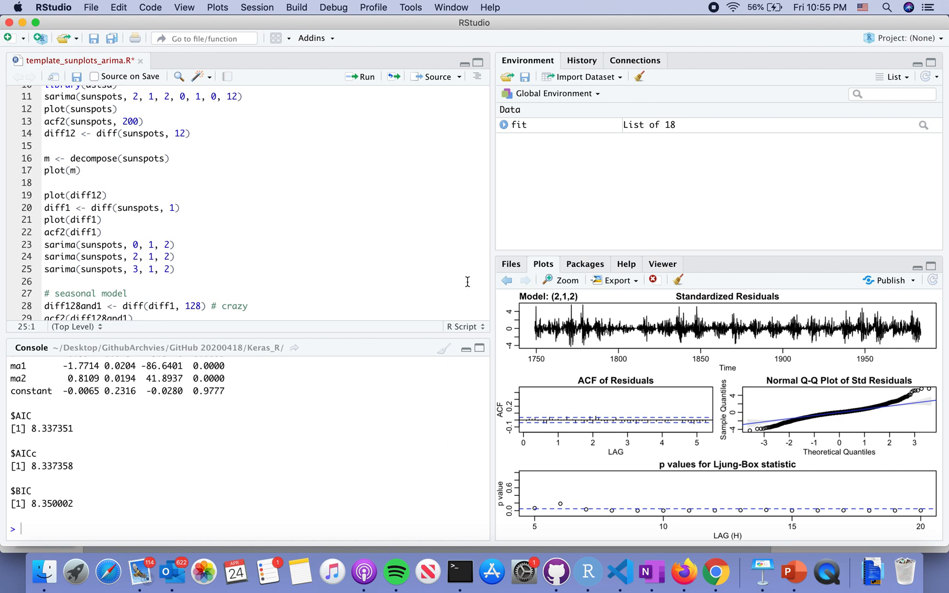
scroll(up, 3)
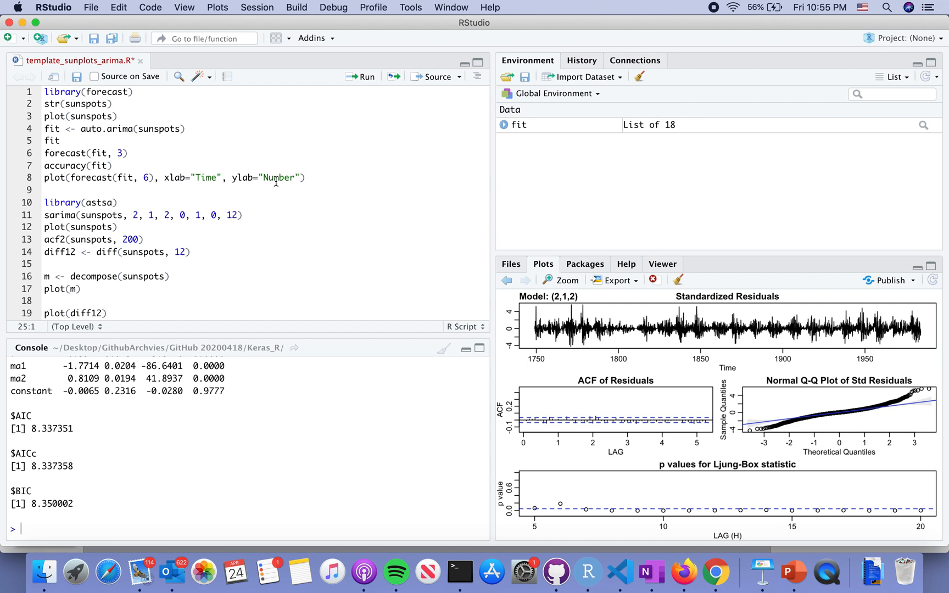
Run sarima(sunspots, 2, 1, 2, 0, 1, 0, 12) from line 11.
click(243, 215)
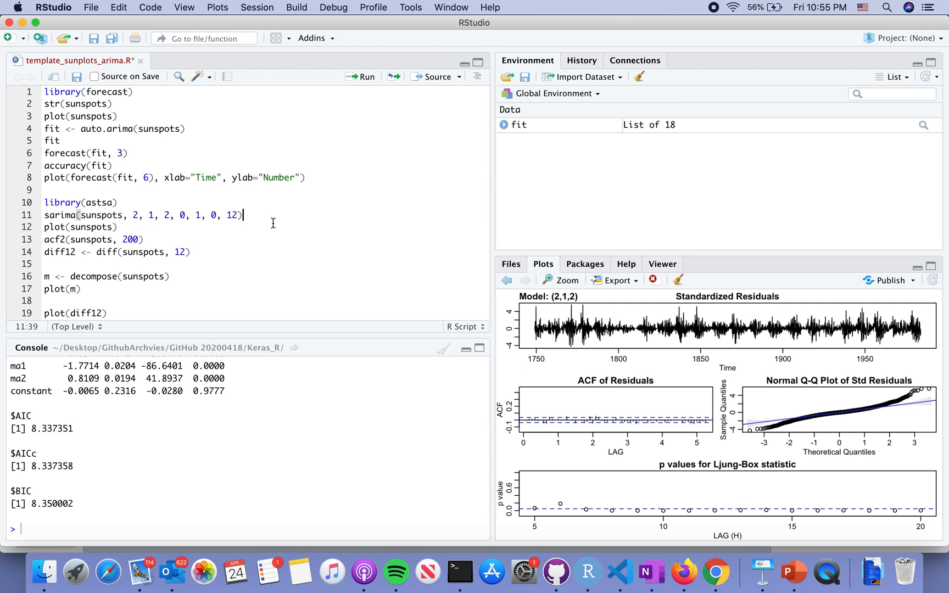
mouse_move(331, 167)
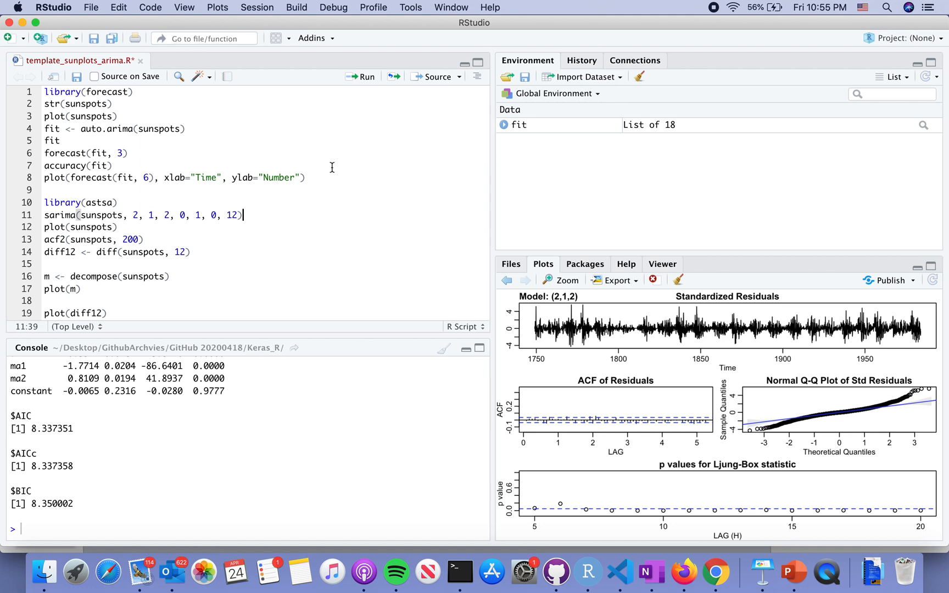
click(360, 77)
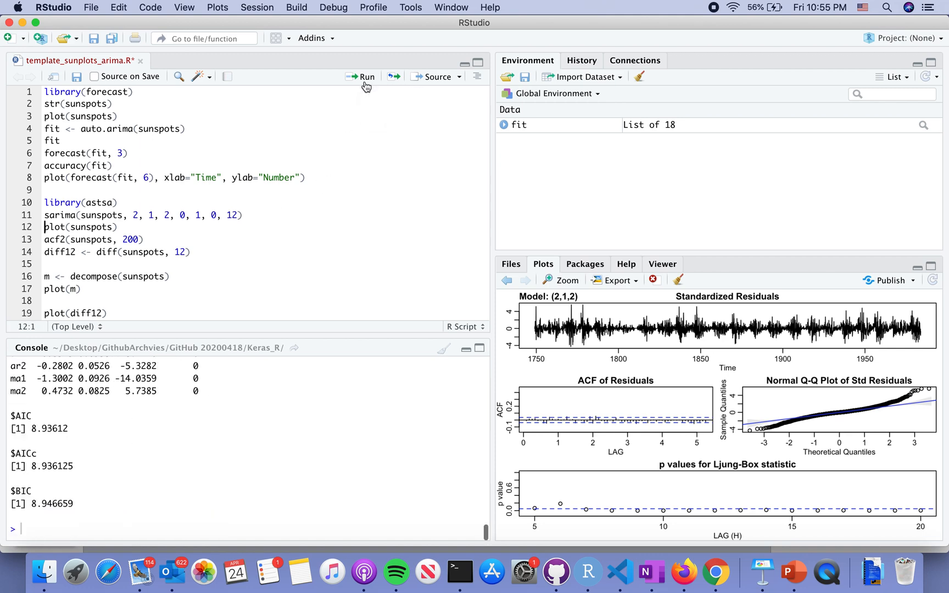
Display the seasonal model's residual diagnostics, with Ljung-Box p-values up to lag 35.
click(360, 77)
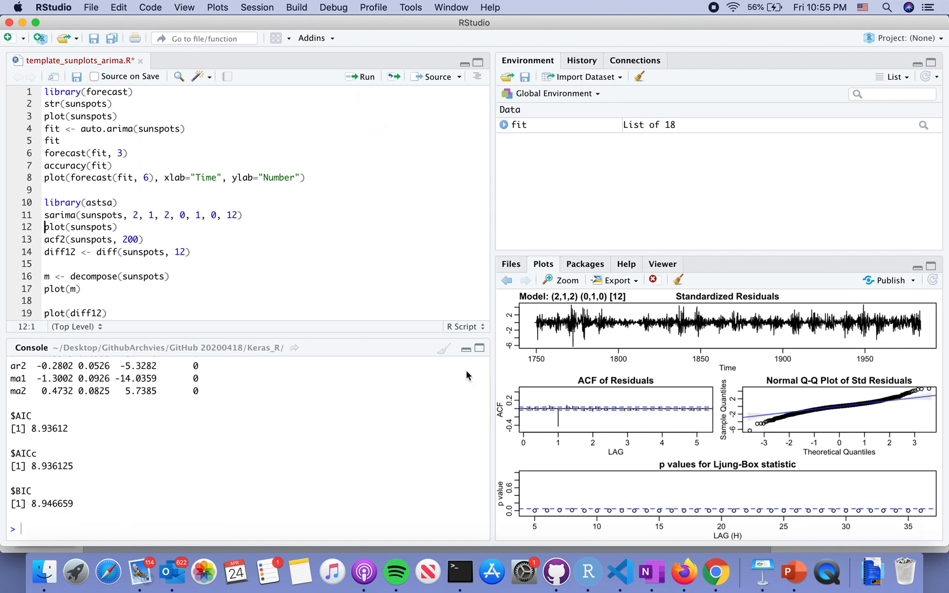
mouse_move(679, 415)
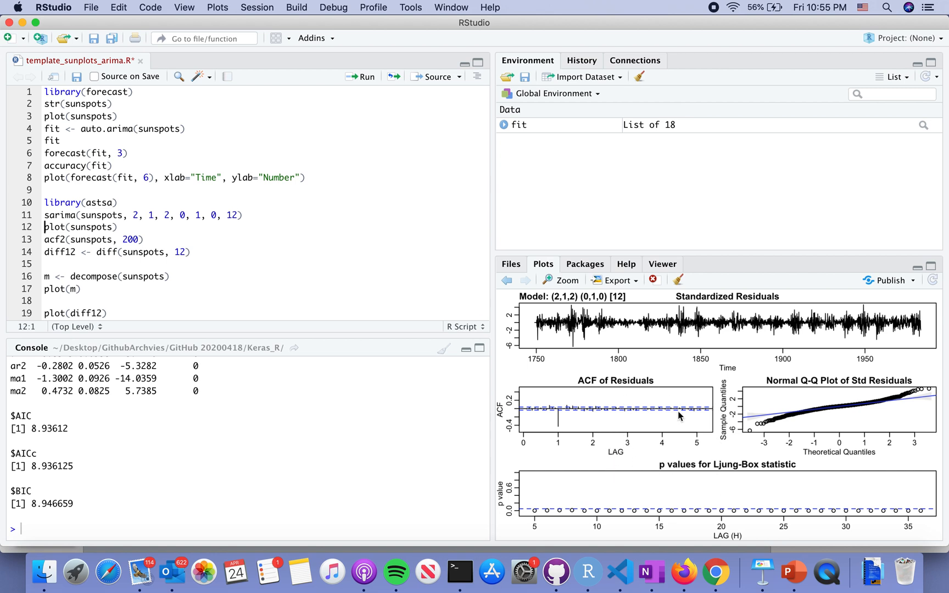
mouse_move(625, 486)
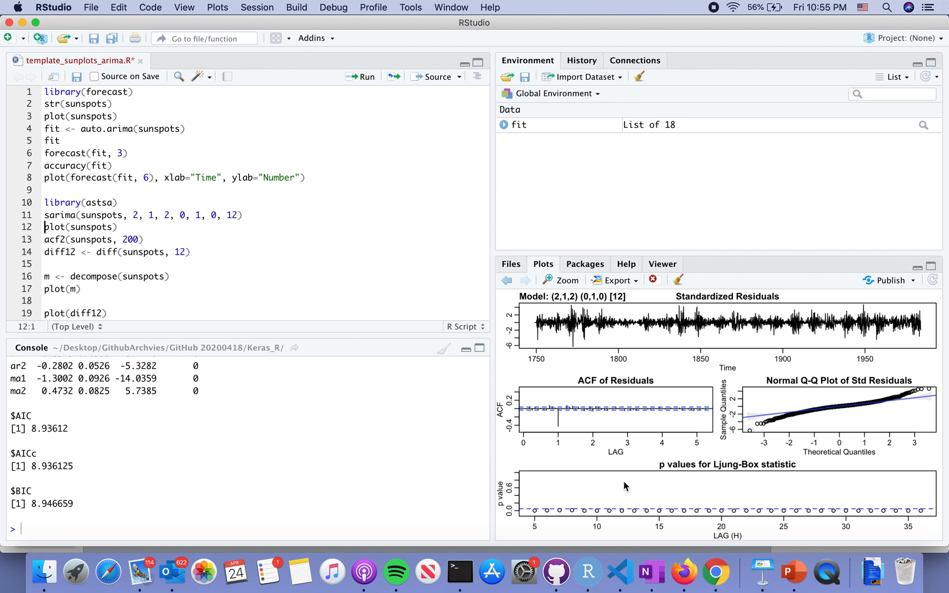
mouse_move(417, 363)
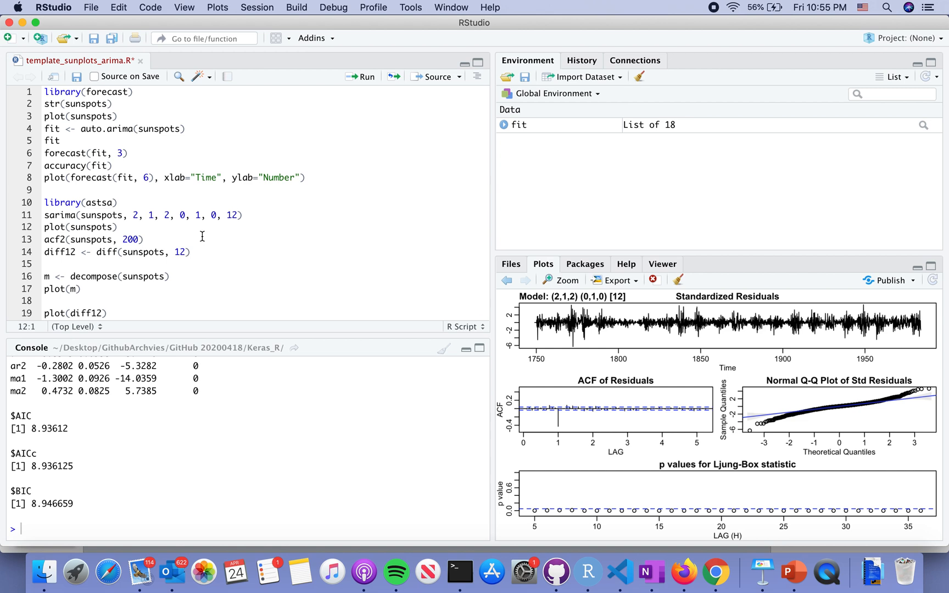
click(191, 252)
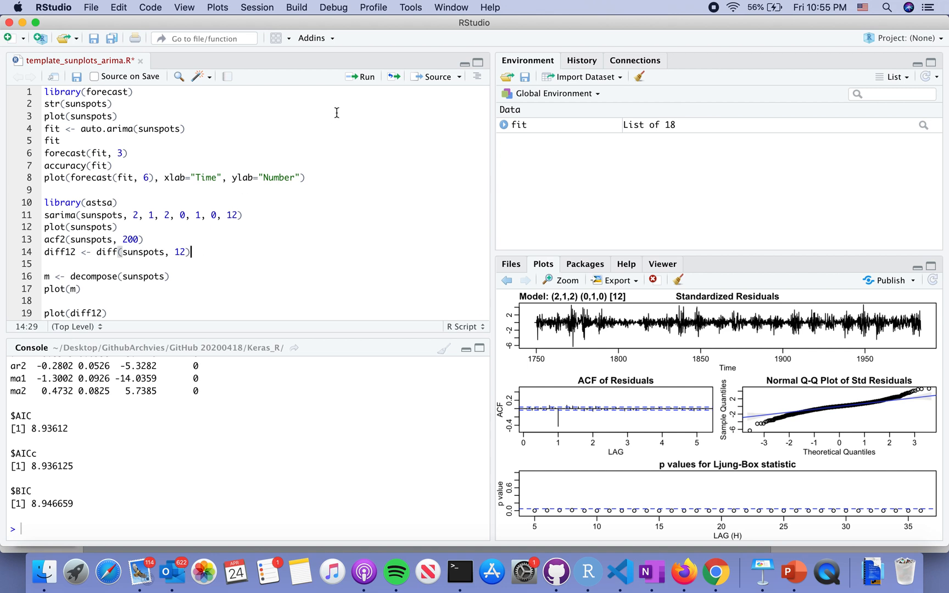
Run diff12 <- diff(sunspots, 12) and plot(diff12), spanning 1750 to about 1984.
click(360, 77)
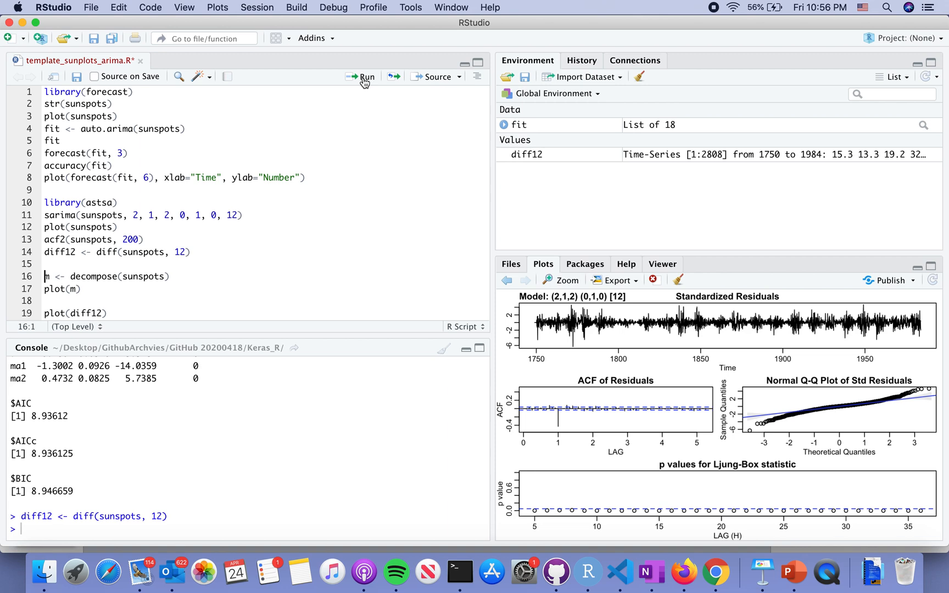
mouse_move(139, 313)
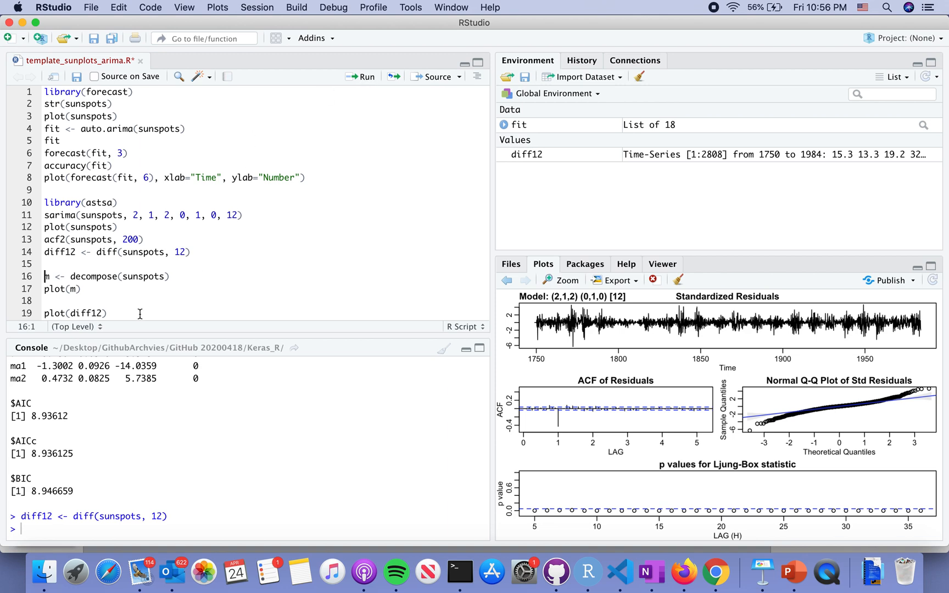
click(361, 77)
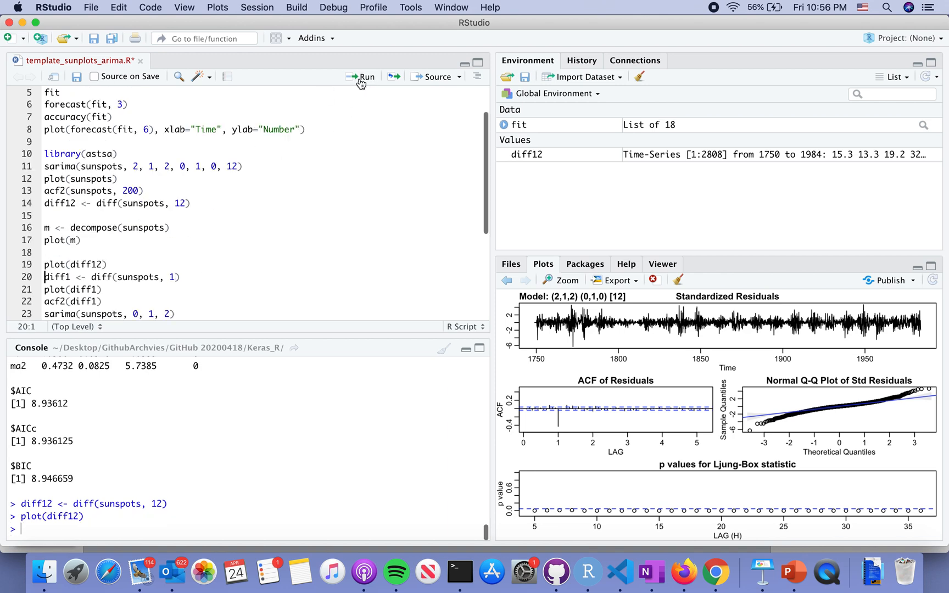
click(361, 77)
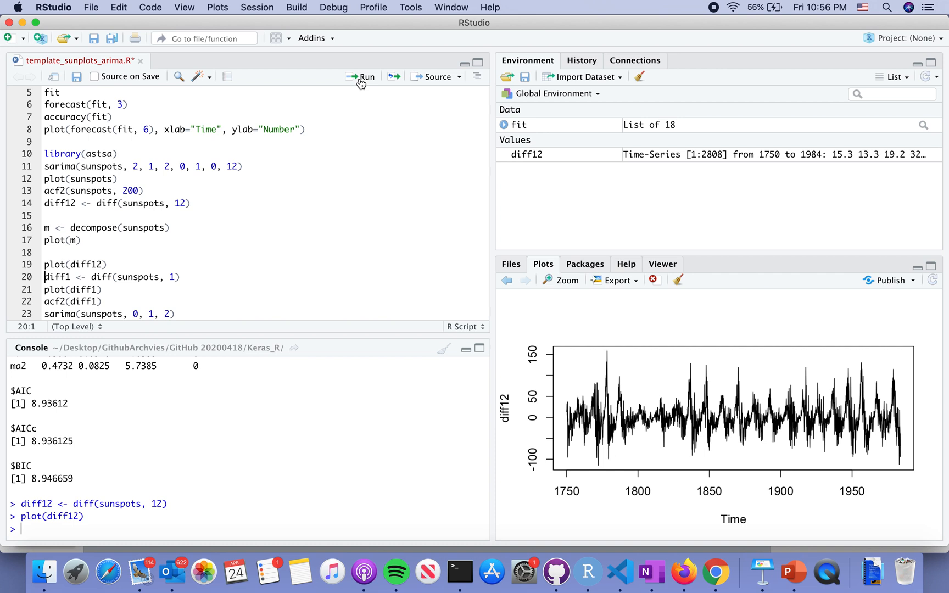
mouse_move(646, 368)
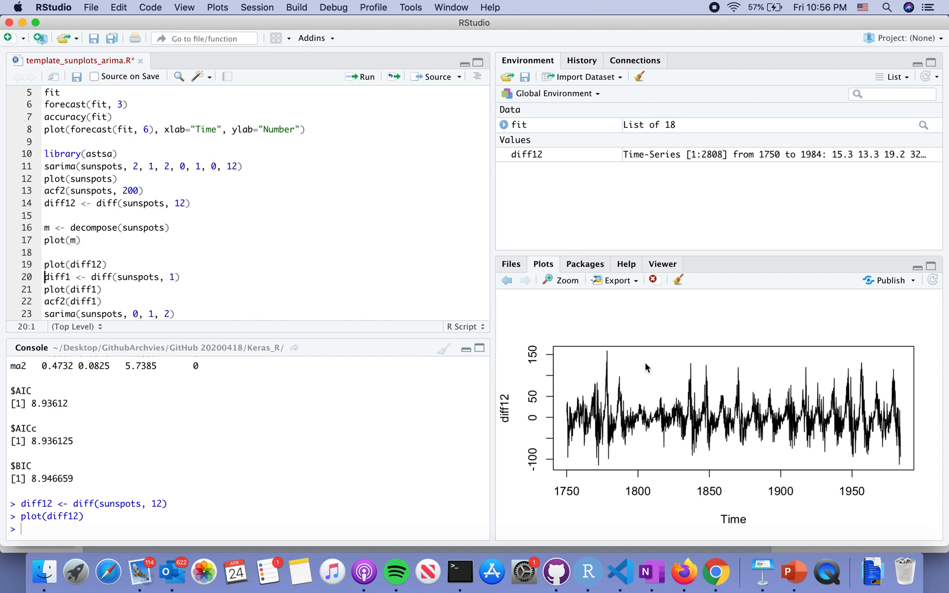
mouse_move(649, 419)
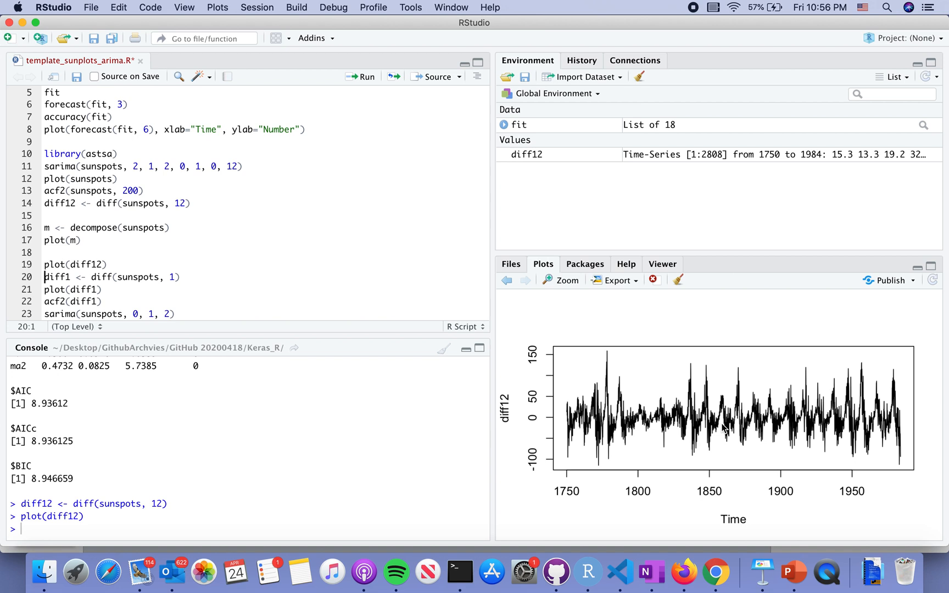
mouse_move(613, 307)
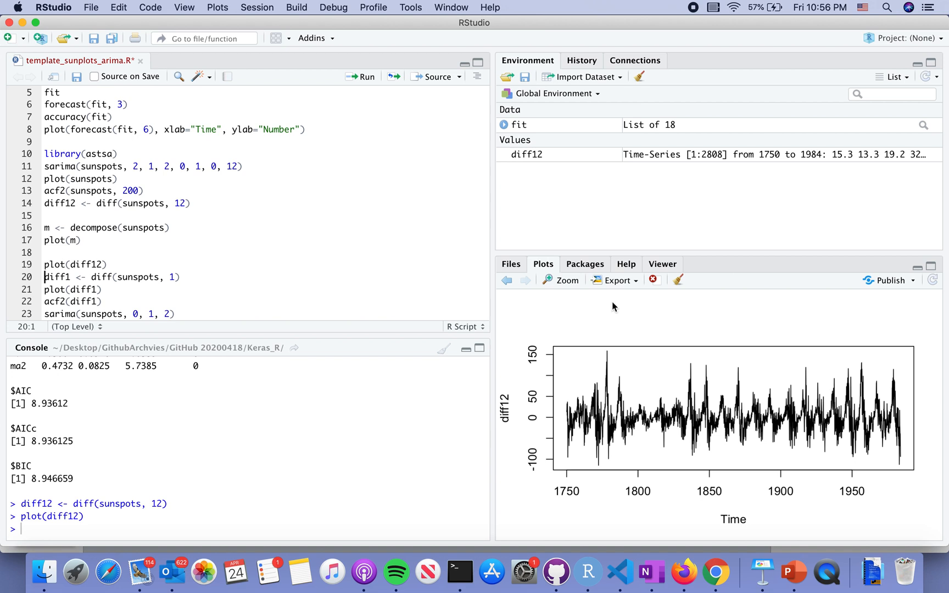
mouse_move(270, 227)
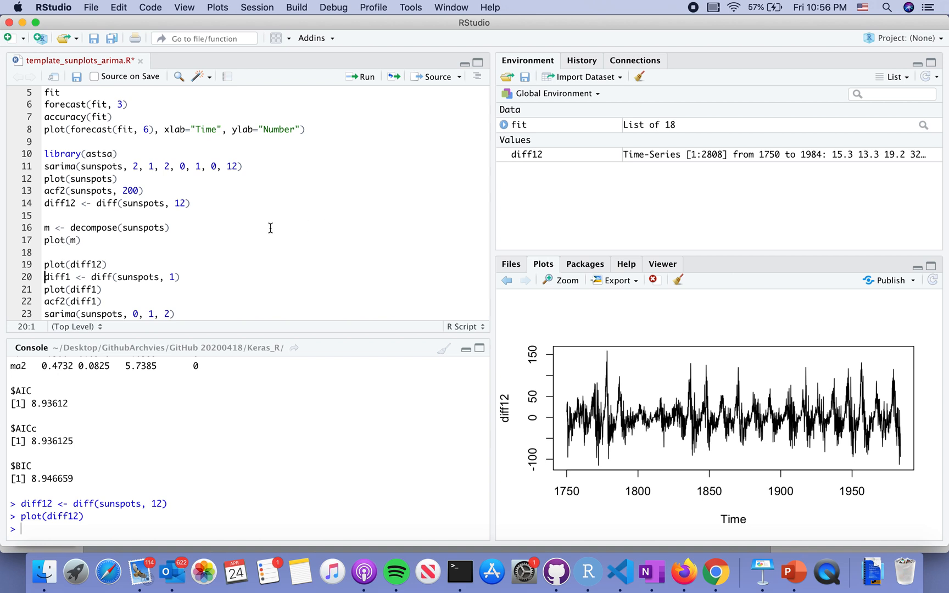
mouse_move(194, 277)
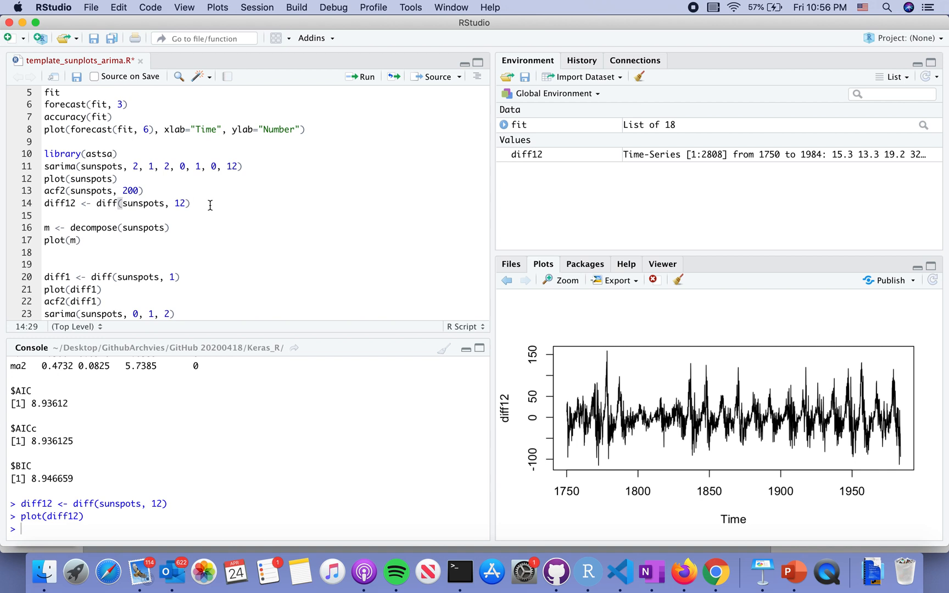
Add plot(diff12) on line 15, then run the decompose line and plot(m).
text(plot(diff12))
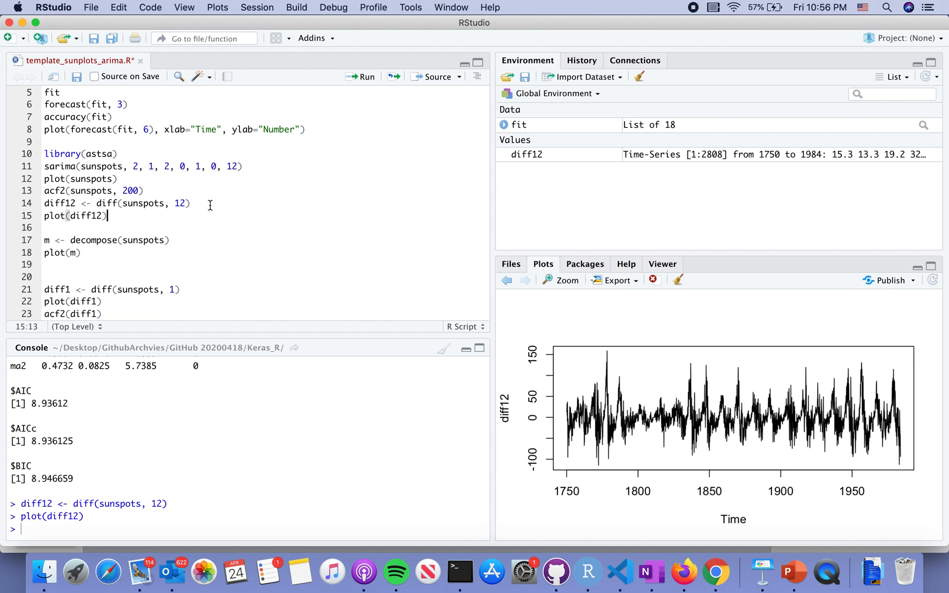
click(171, 241)
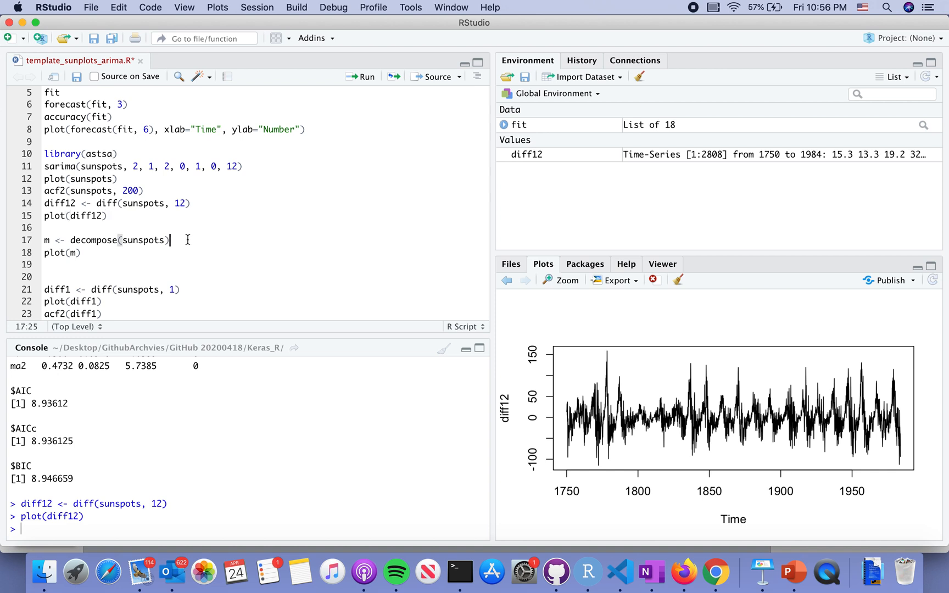
mouse_move(356, 166)
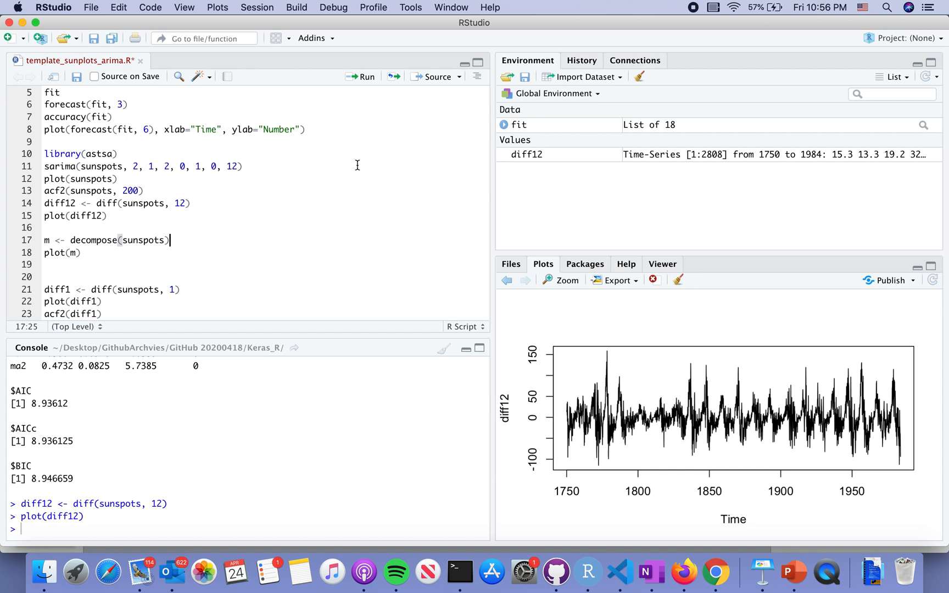
click(361, 77)
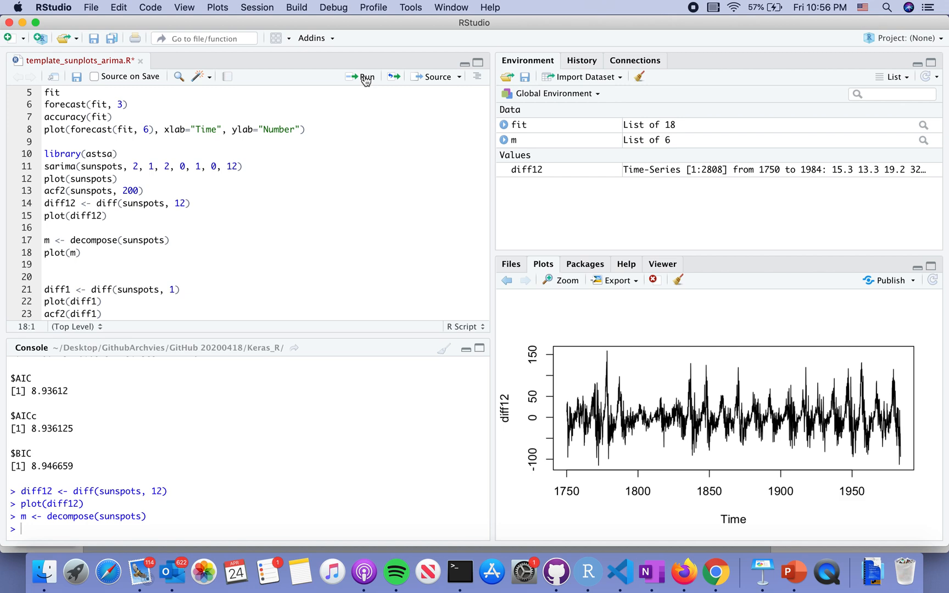
click(366, 77)
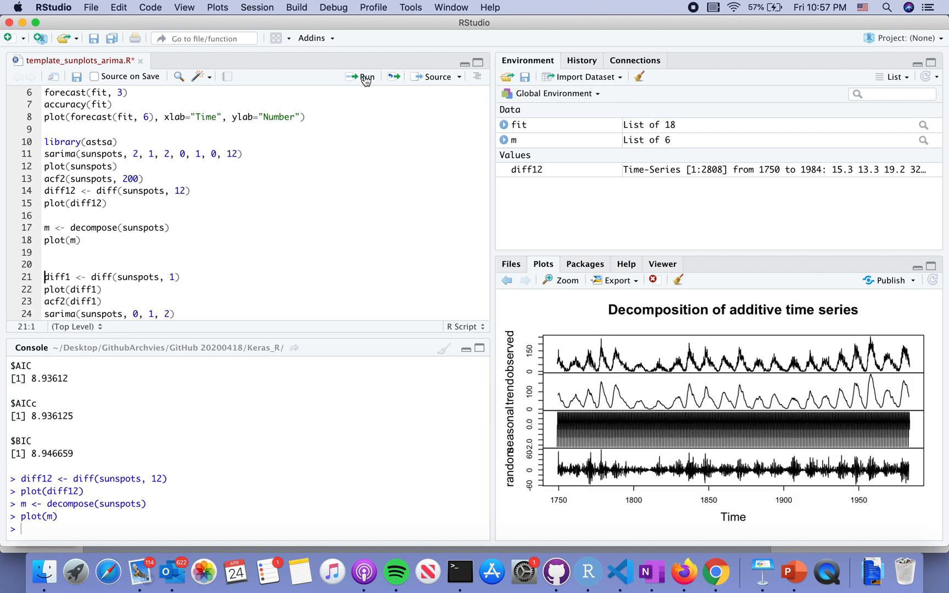
mouse_move(567, 289)
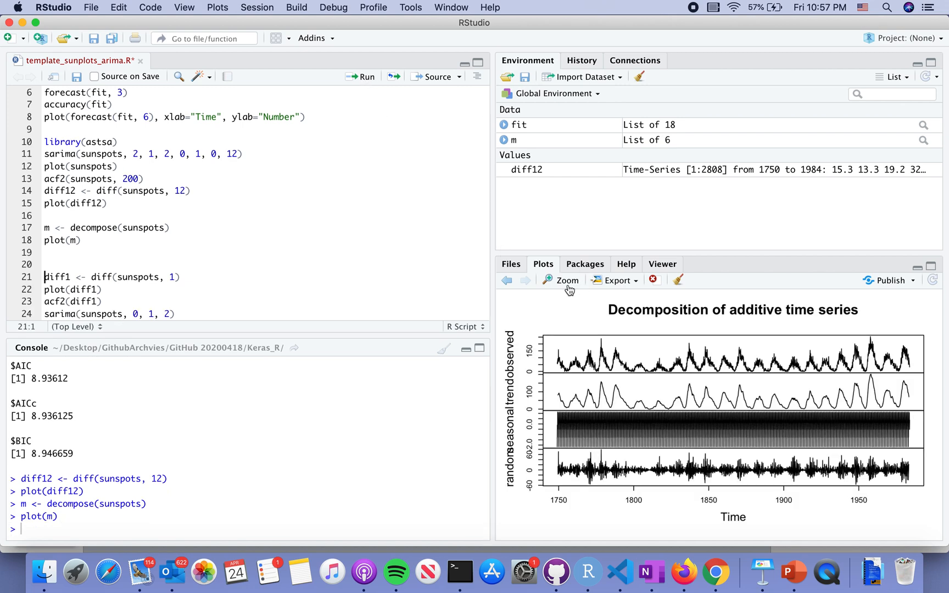
click(562, 279)
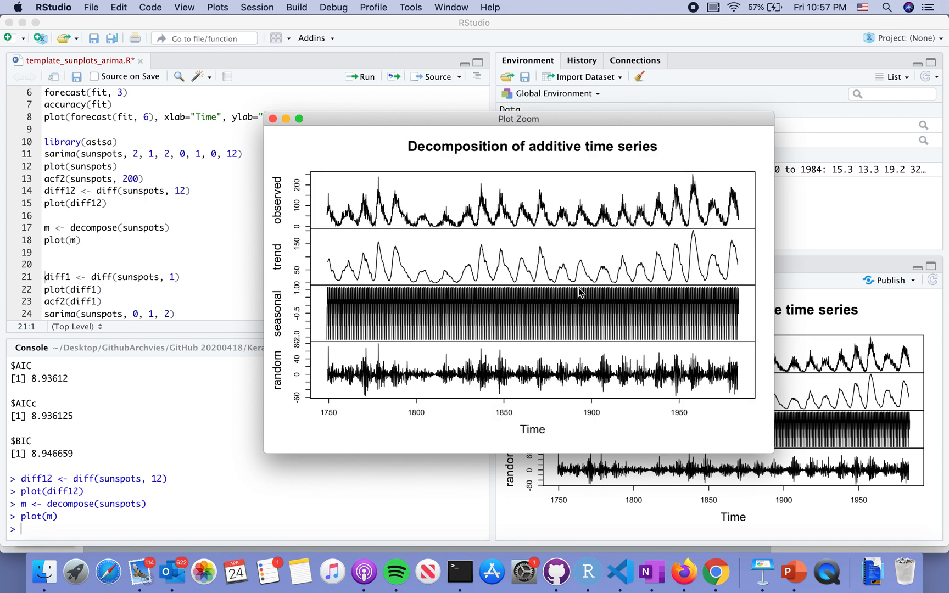
mouse_move(770, 453)
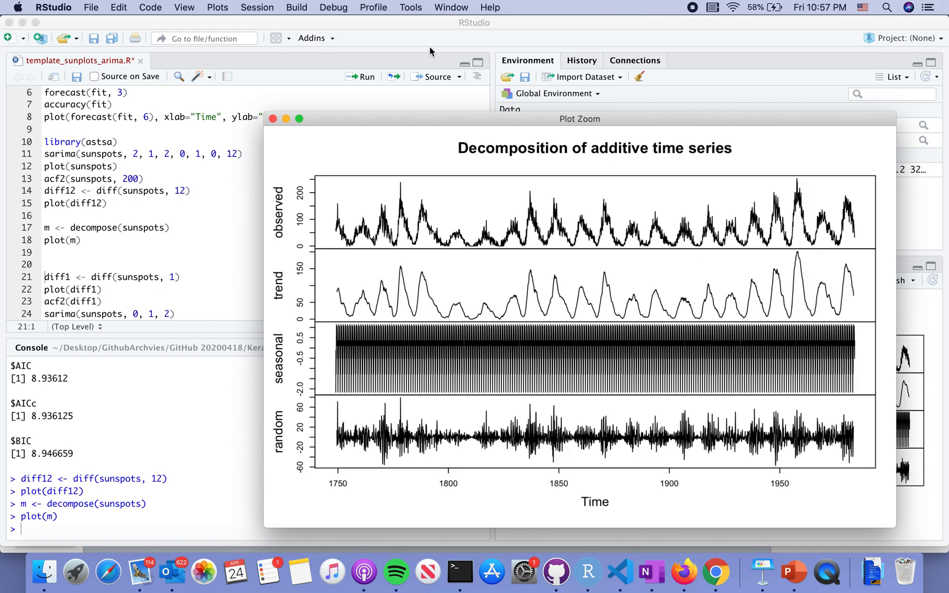
mouse_move(285, 86)
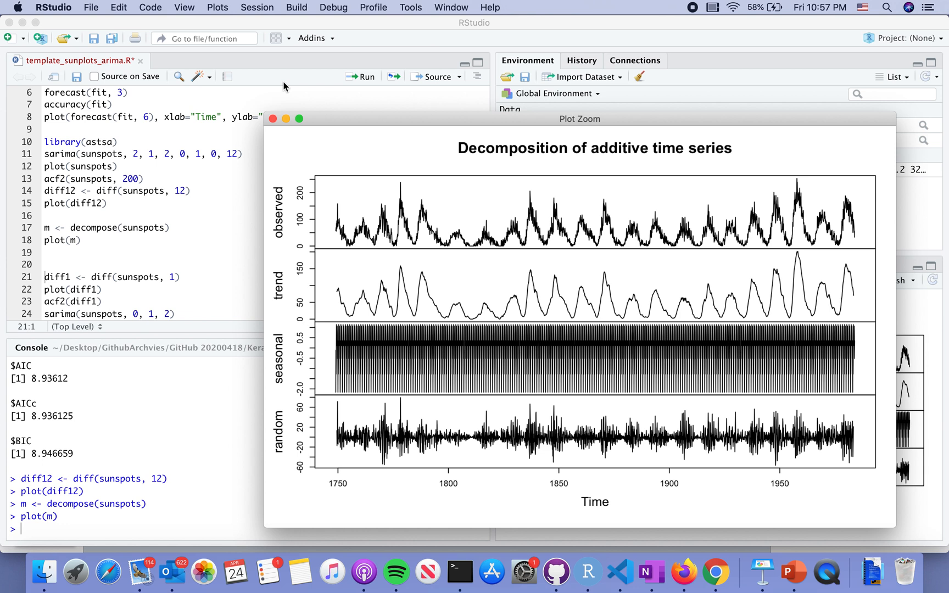
mouse_move(275, 119)
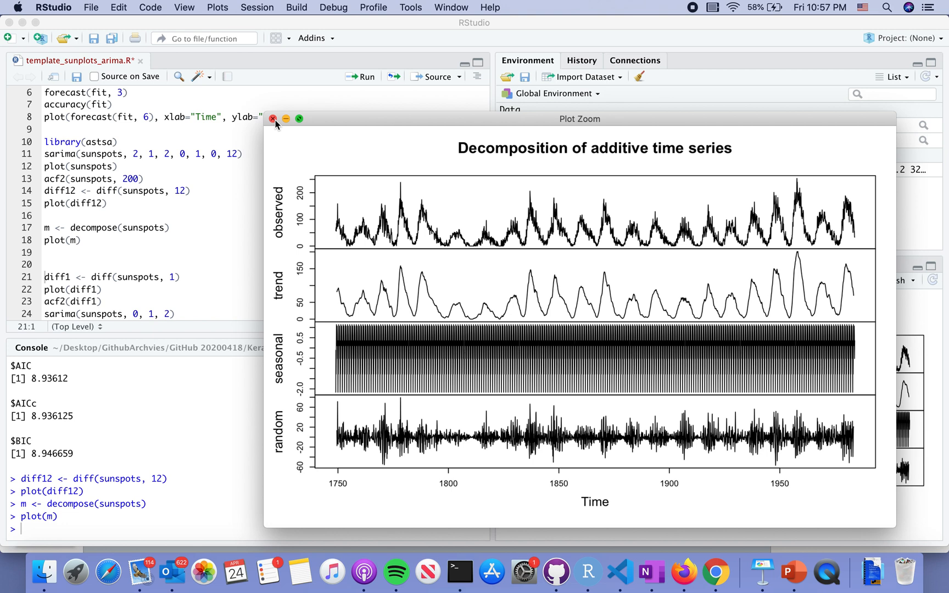
click(273, 118)
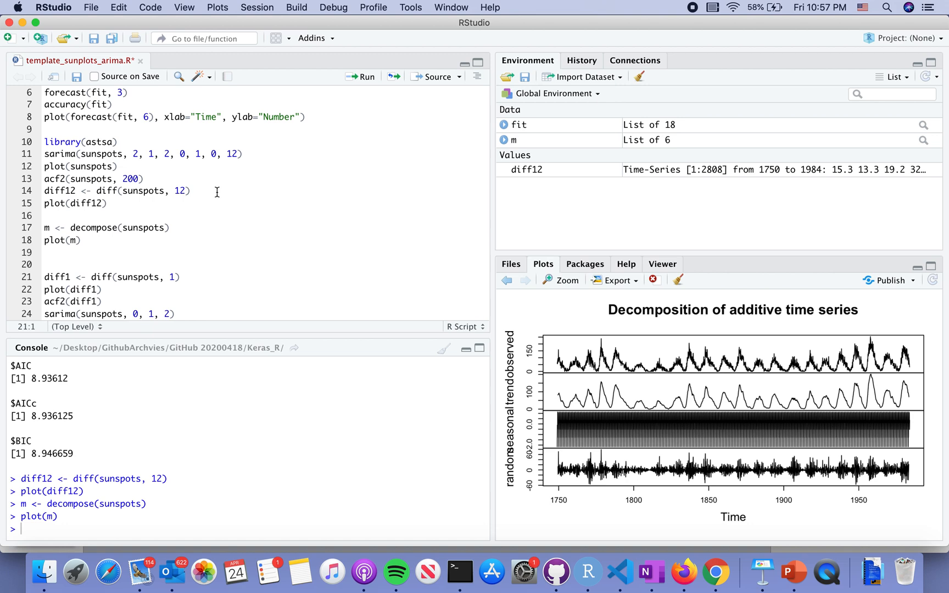
scroll(down, 3)
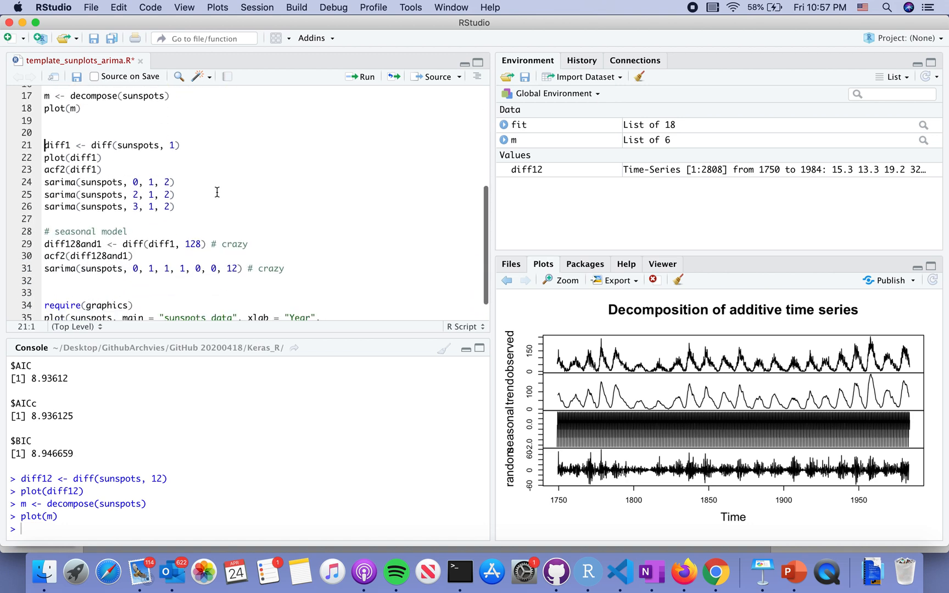
scroll(down, 3)
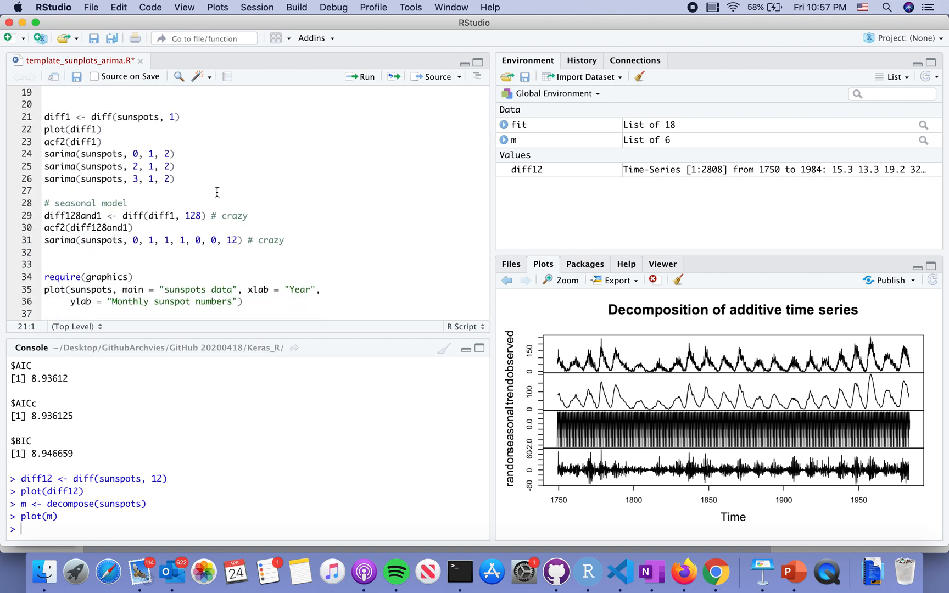
scroll(up, 3)
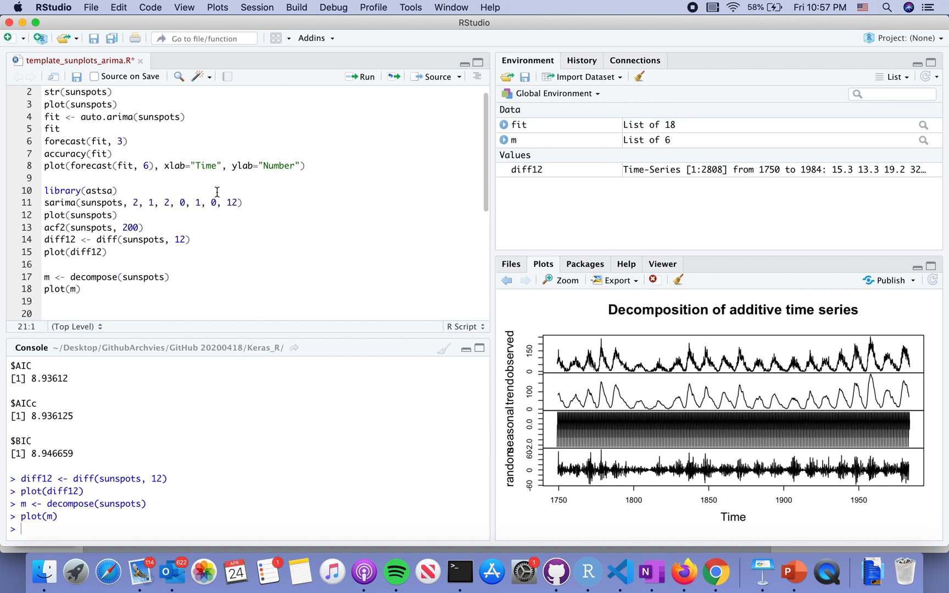
scroll(up, 3)
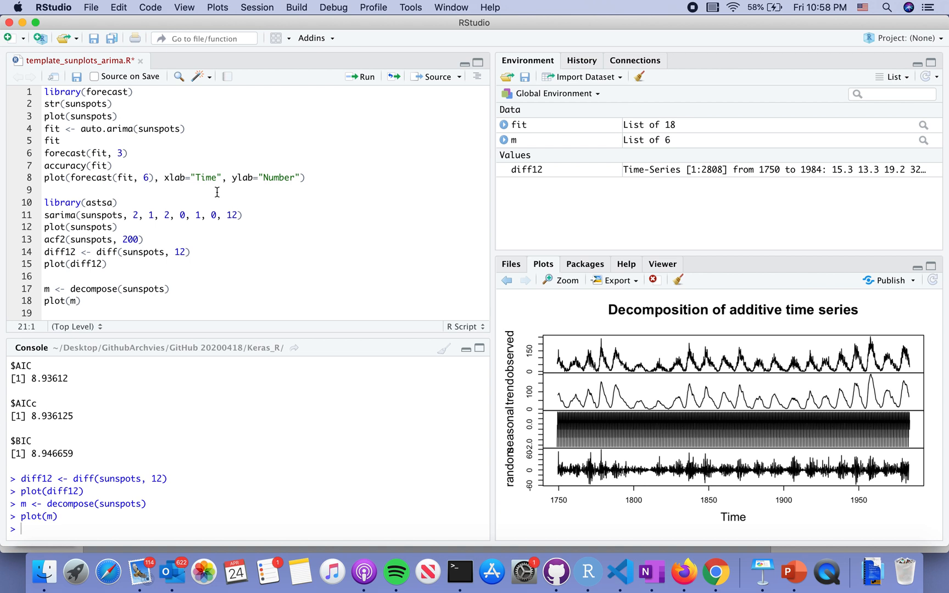
mouse_move(207, 95)
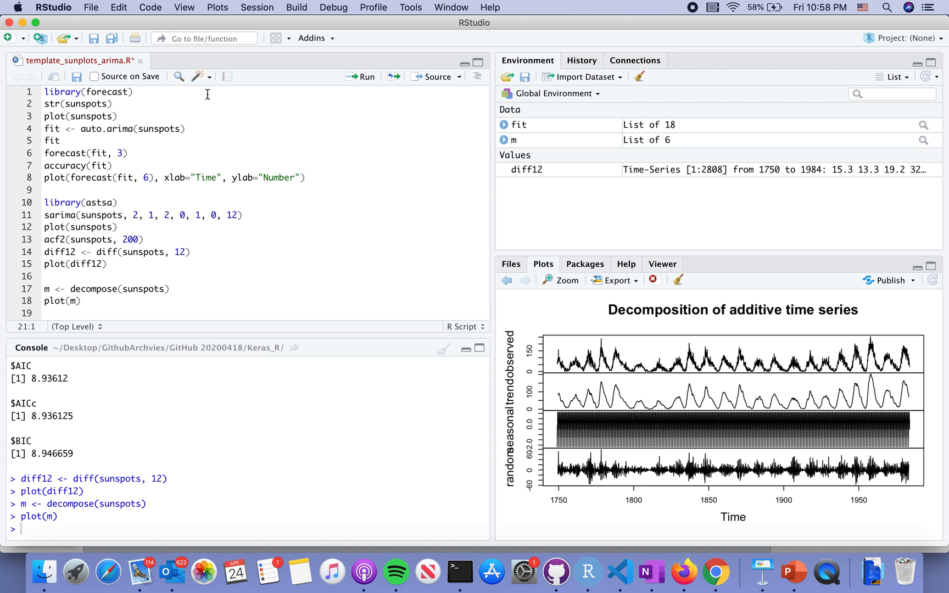
mouse_move(302, 224)
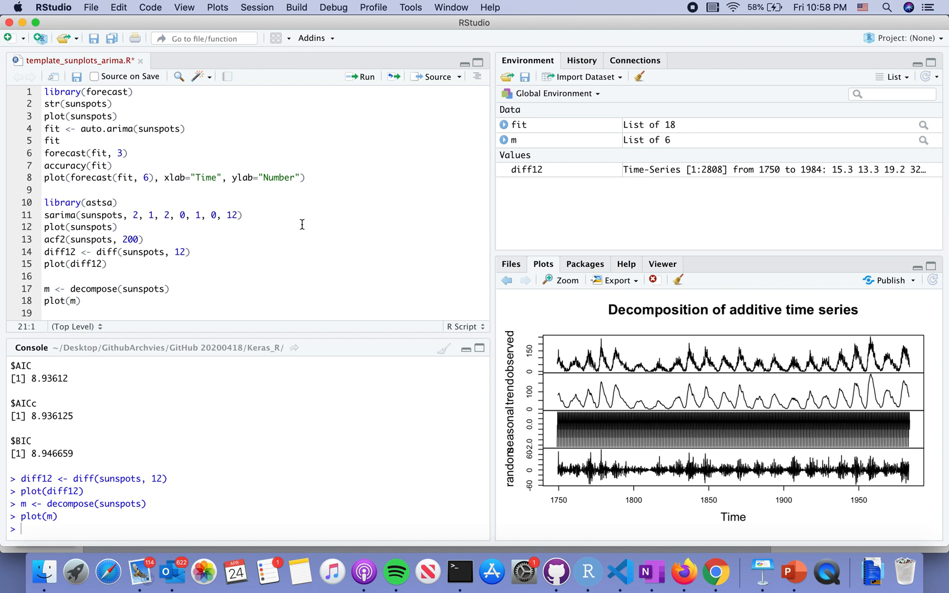